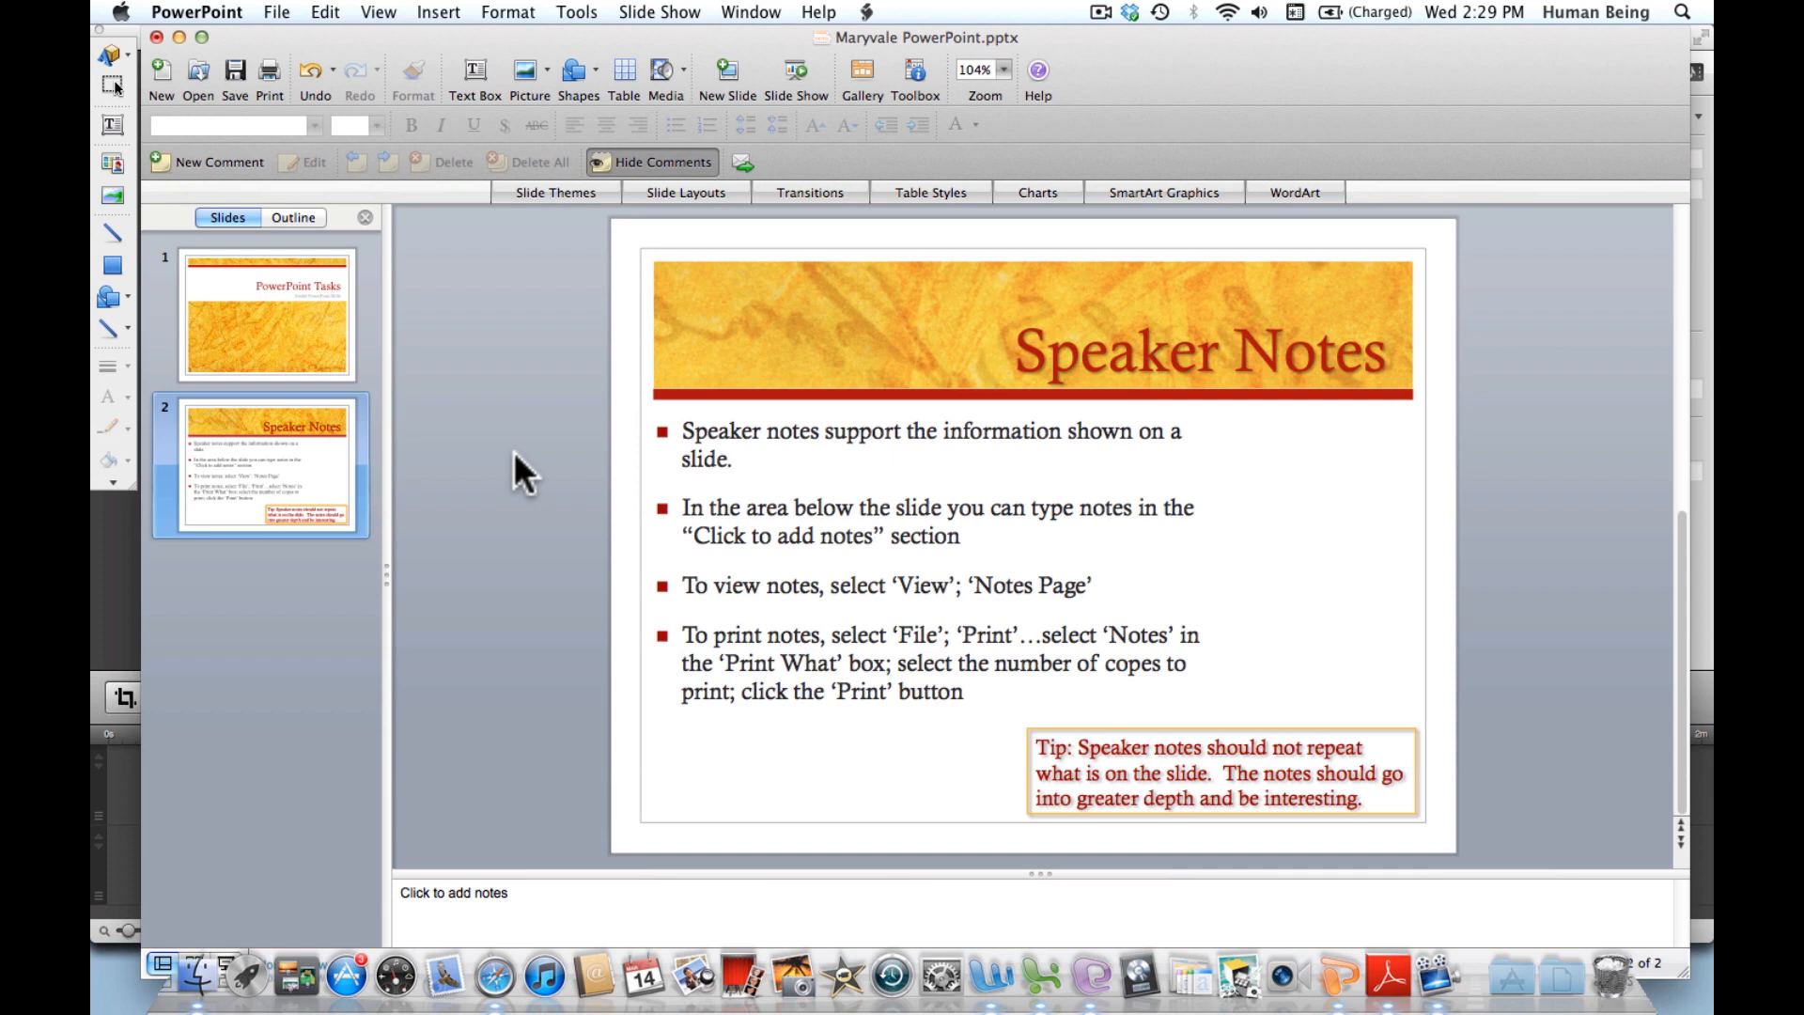
mouse_move(507, 701)
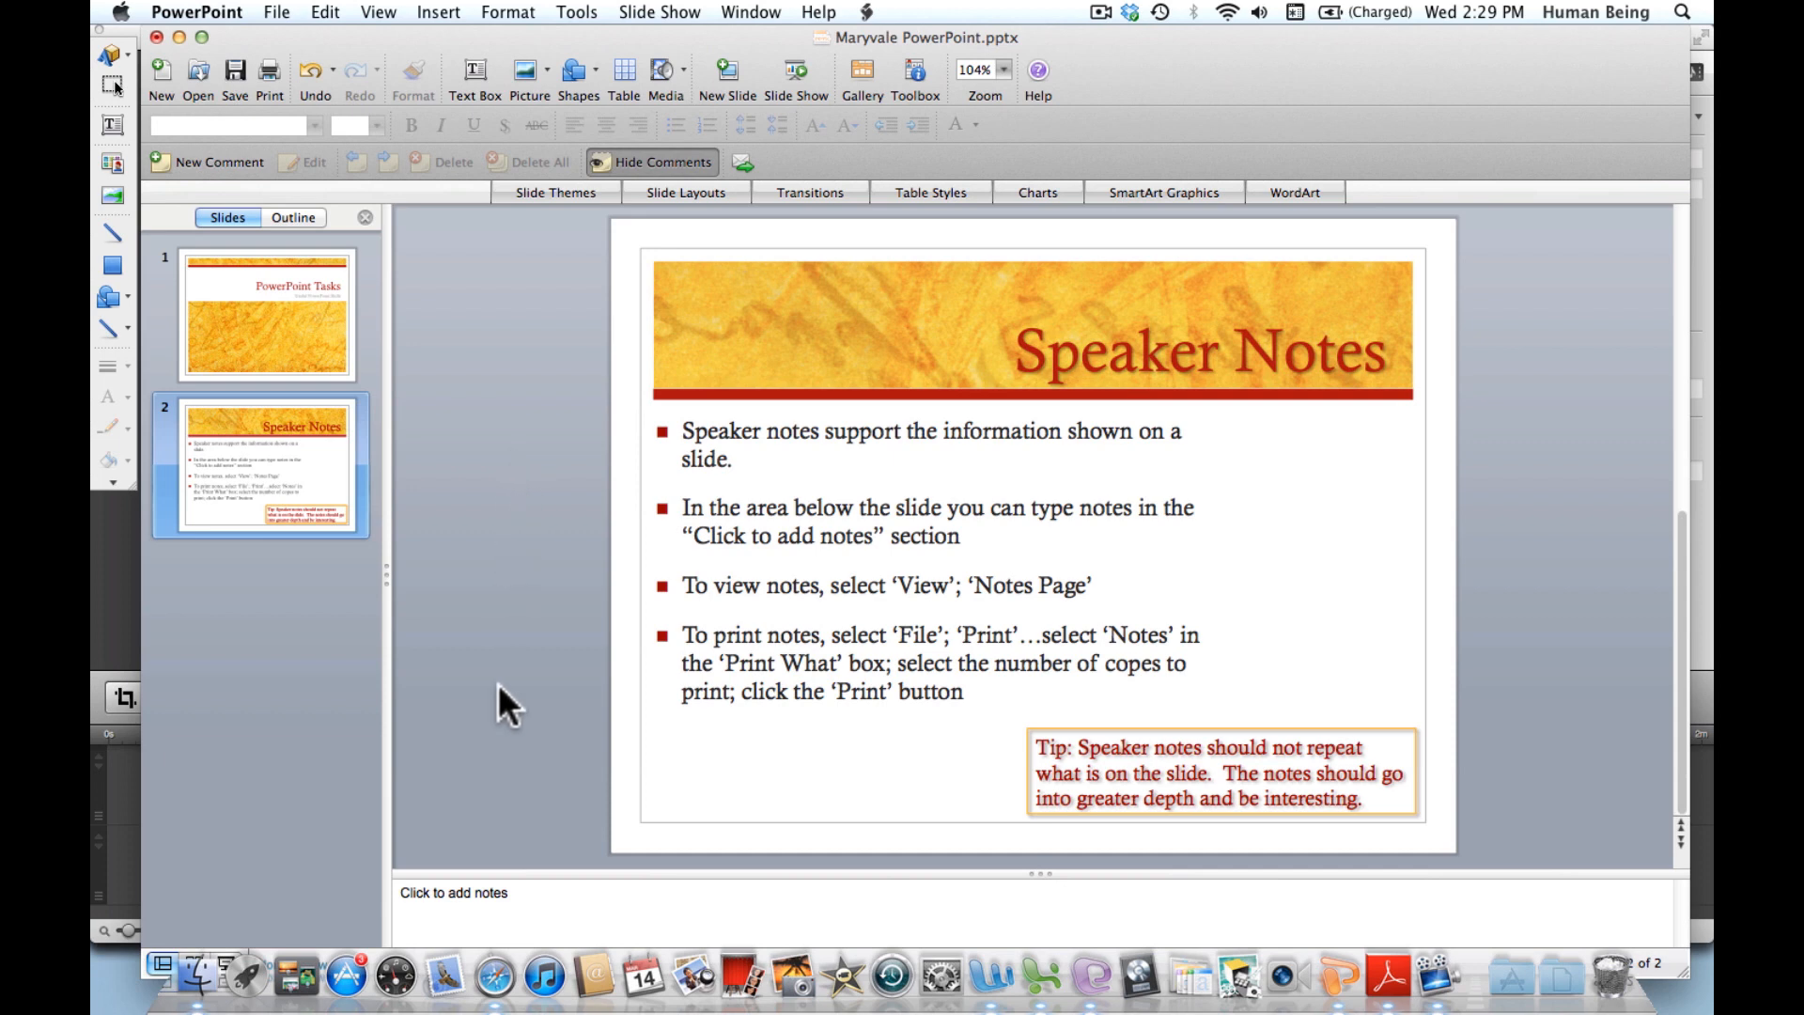
mouse_move(524, 896)
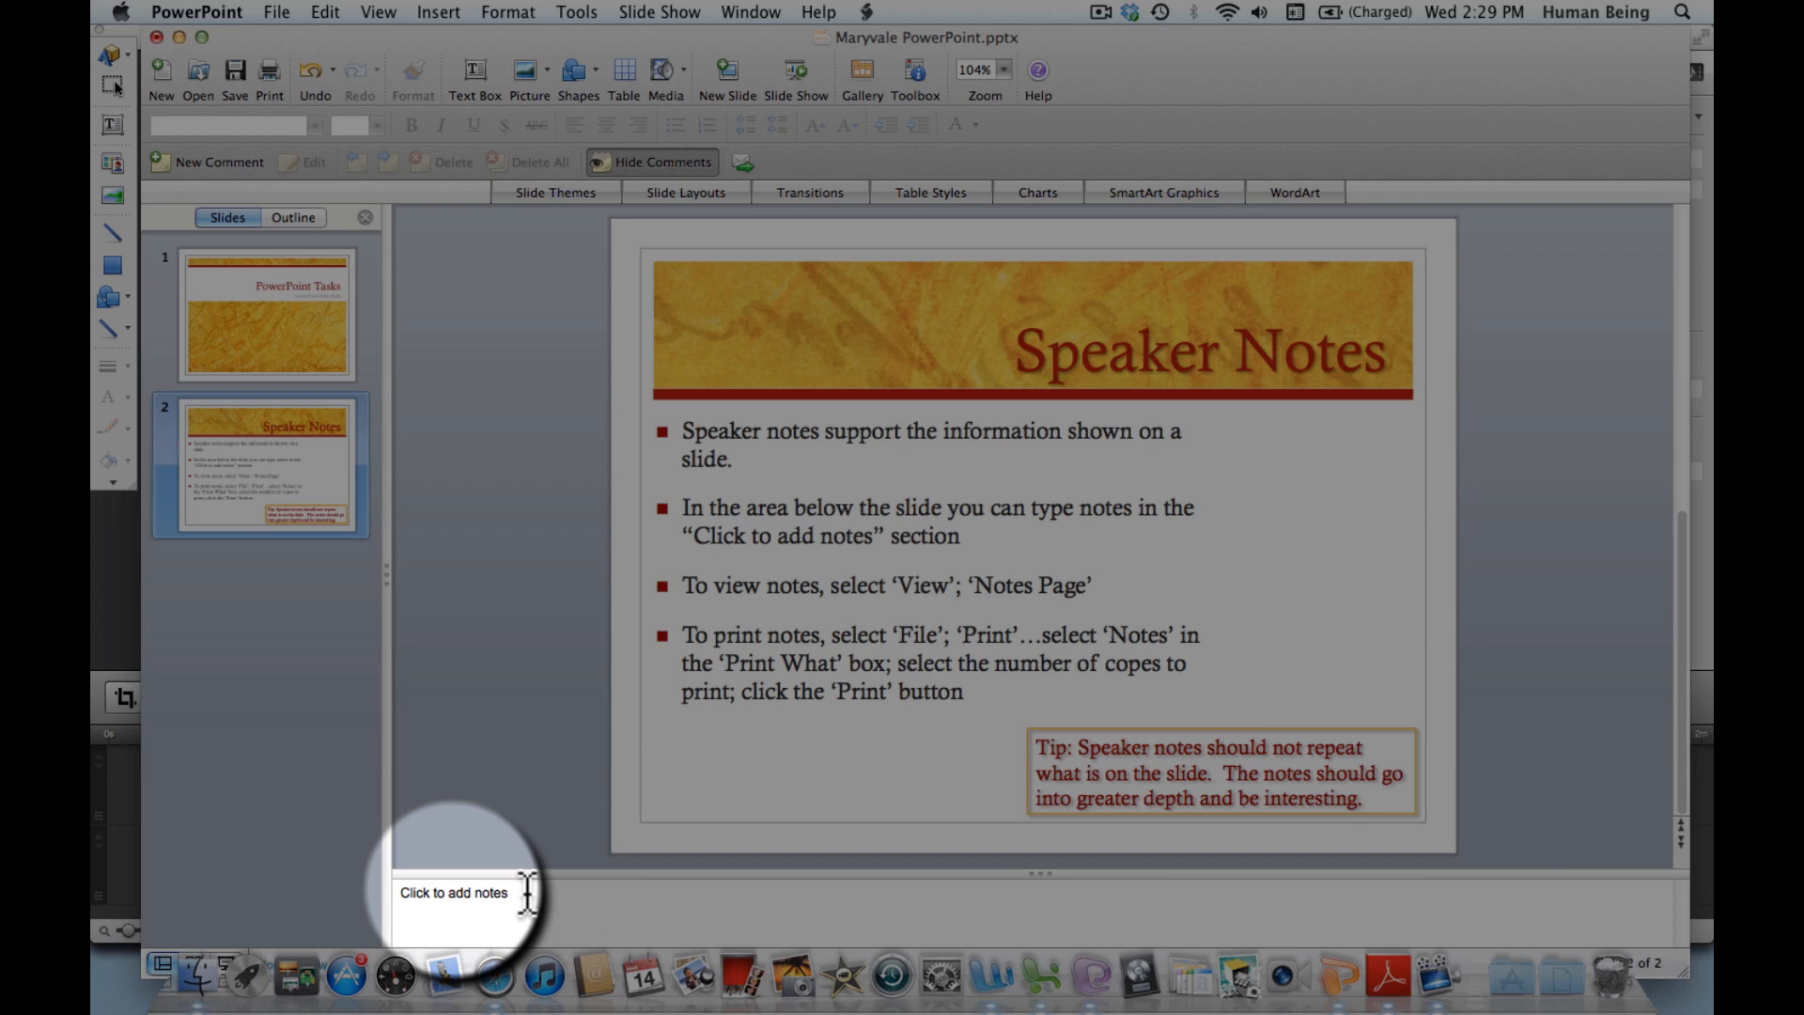
- Add the speaker note "Comment on the slide" in the notes pane under slide 2
click(453, 891)
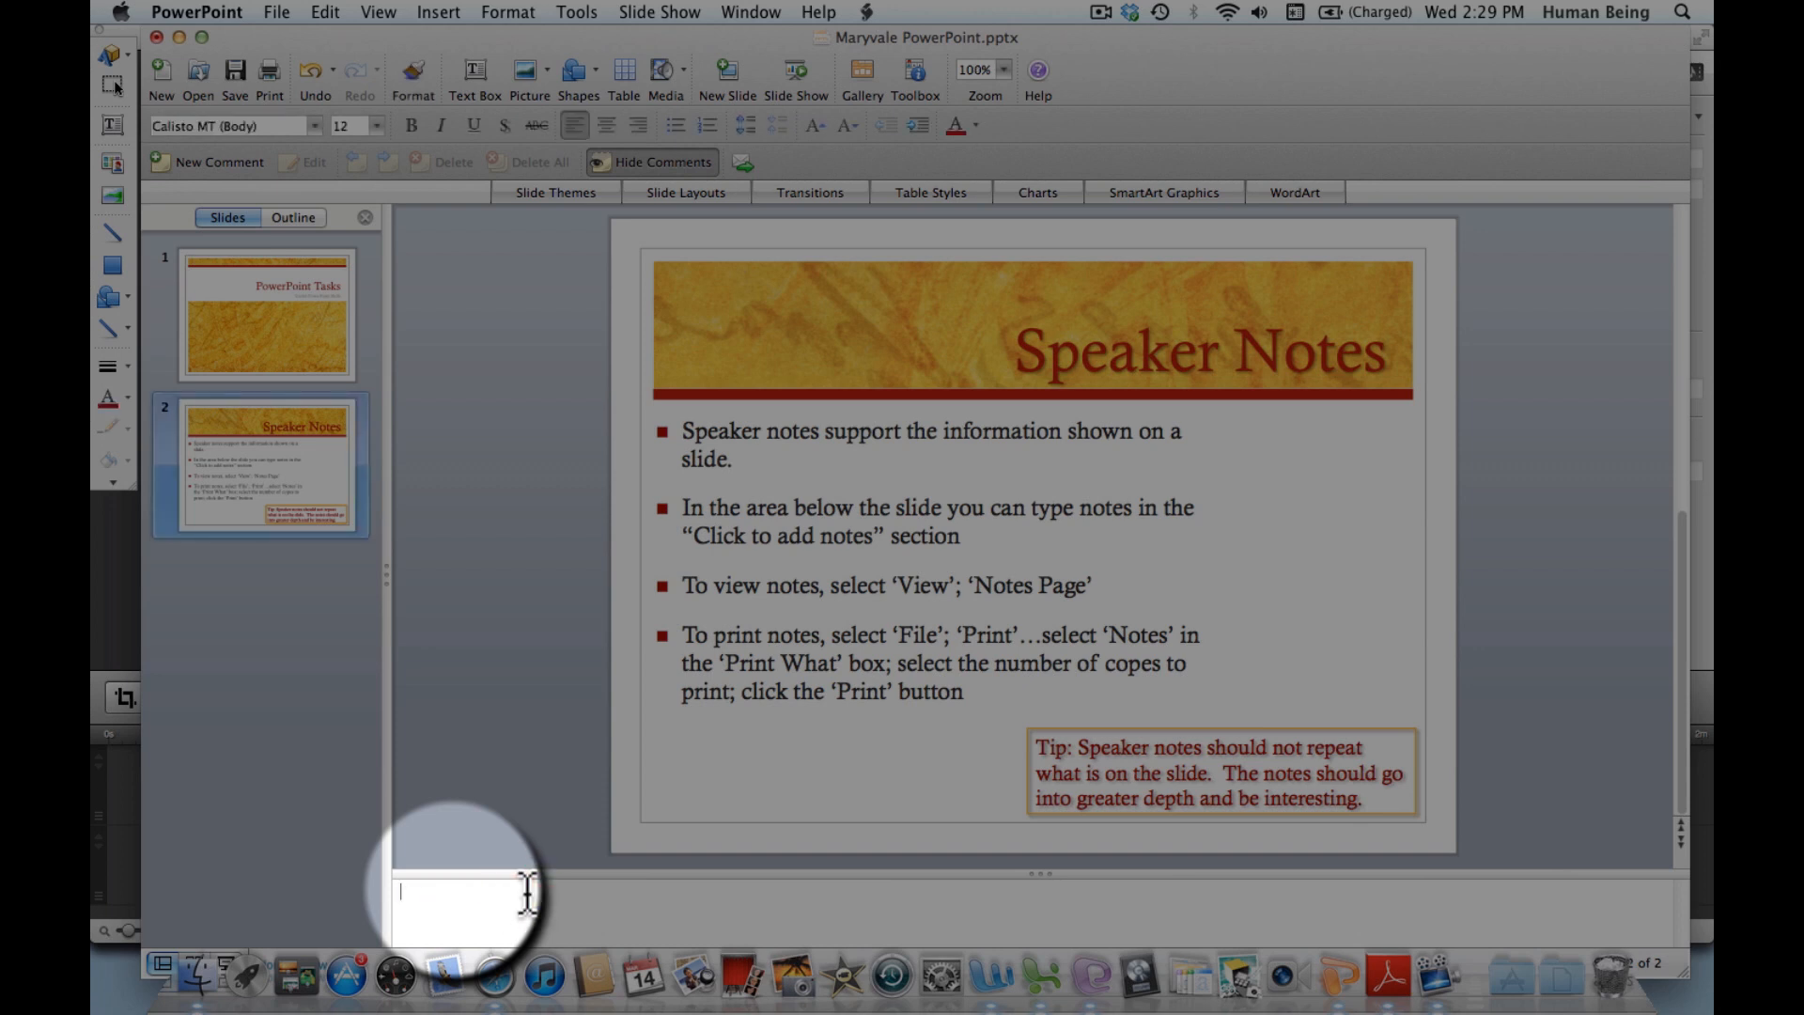
text(Comment)
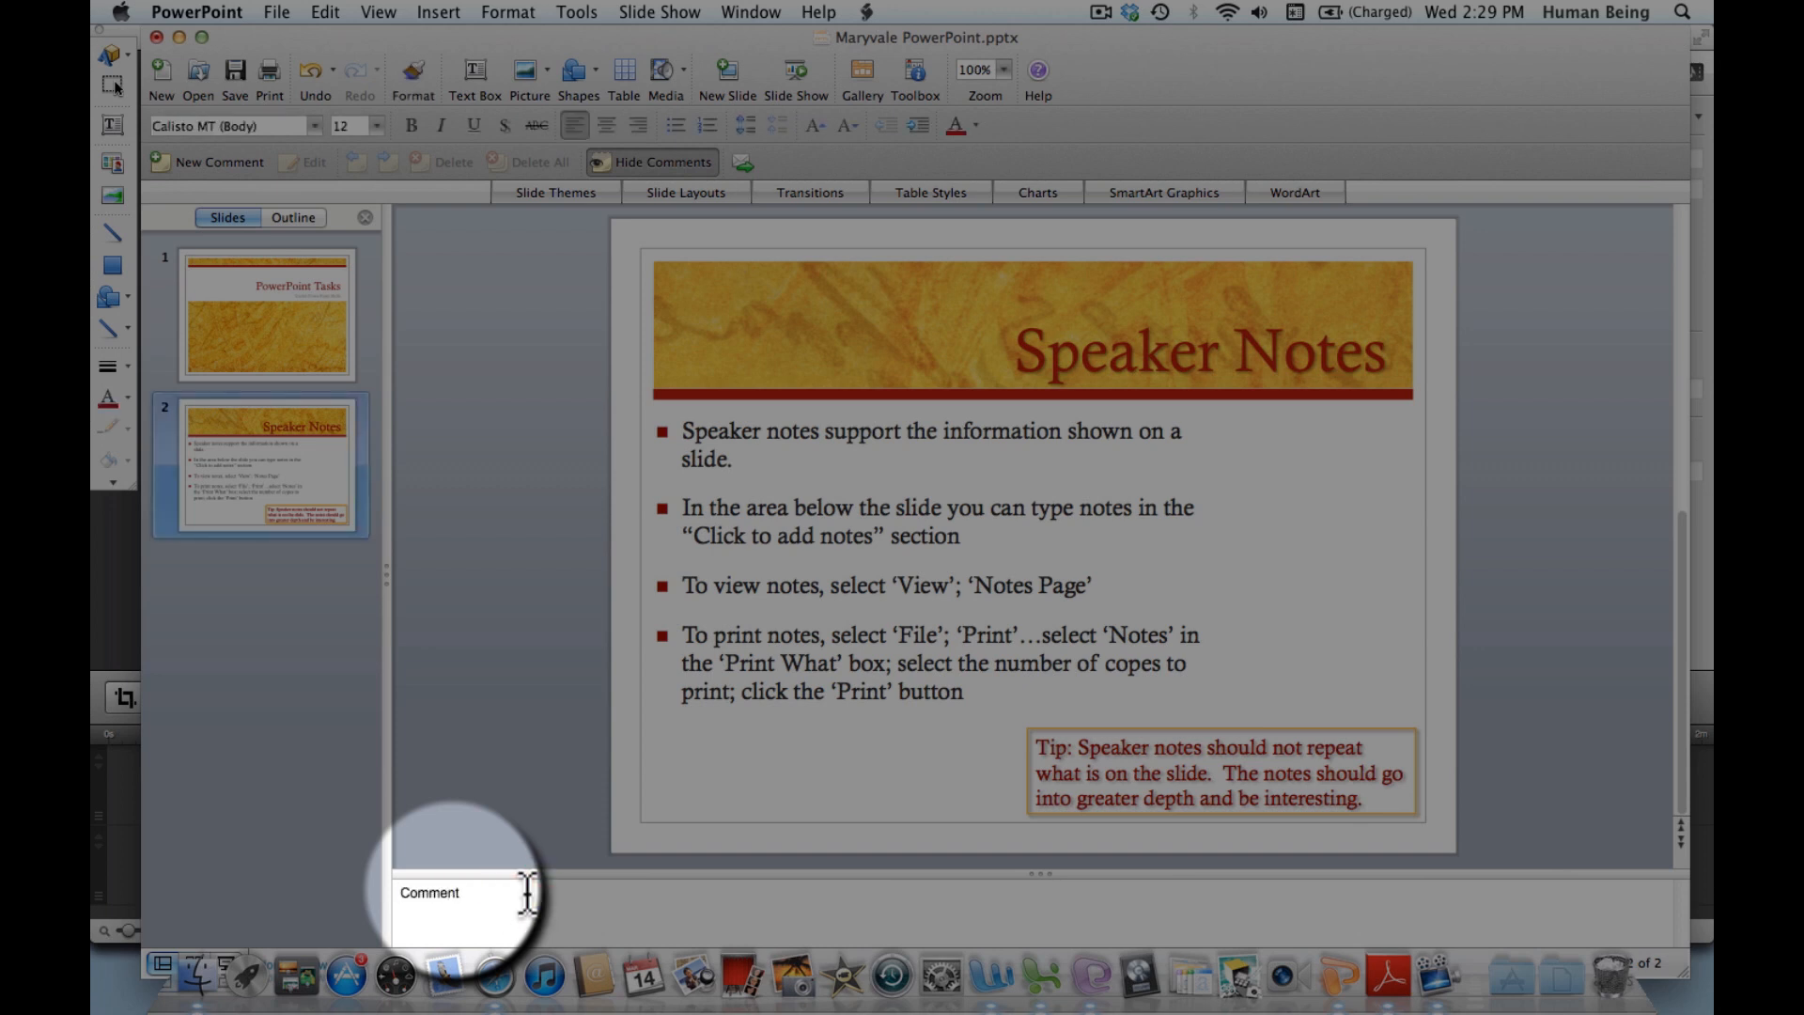
text(on the)
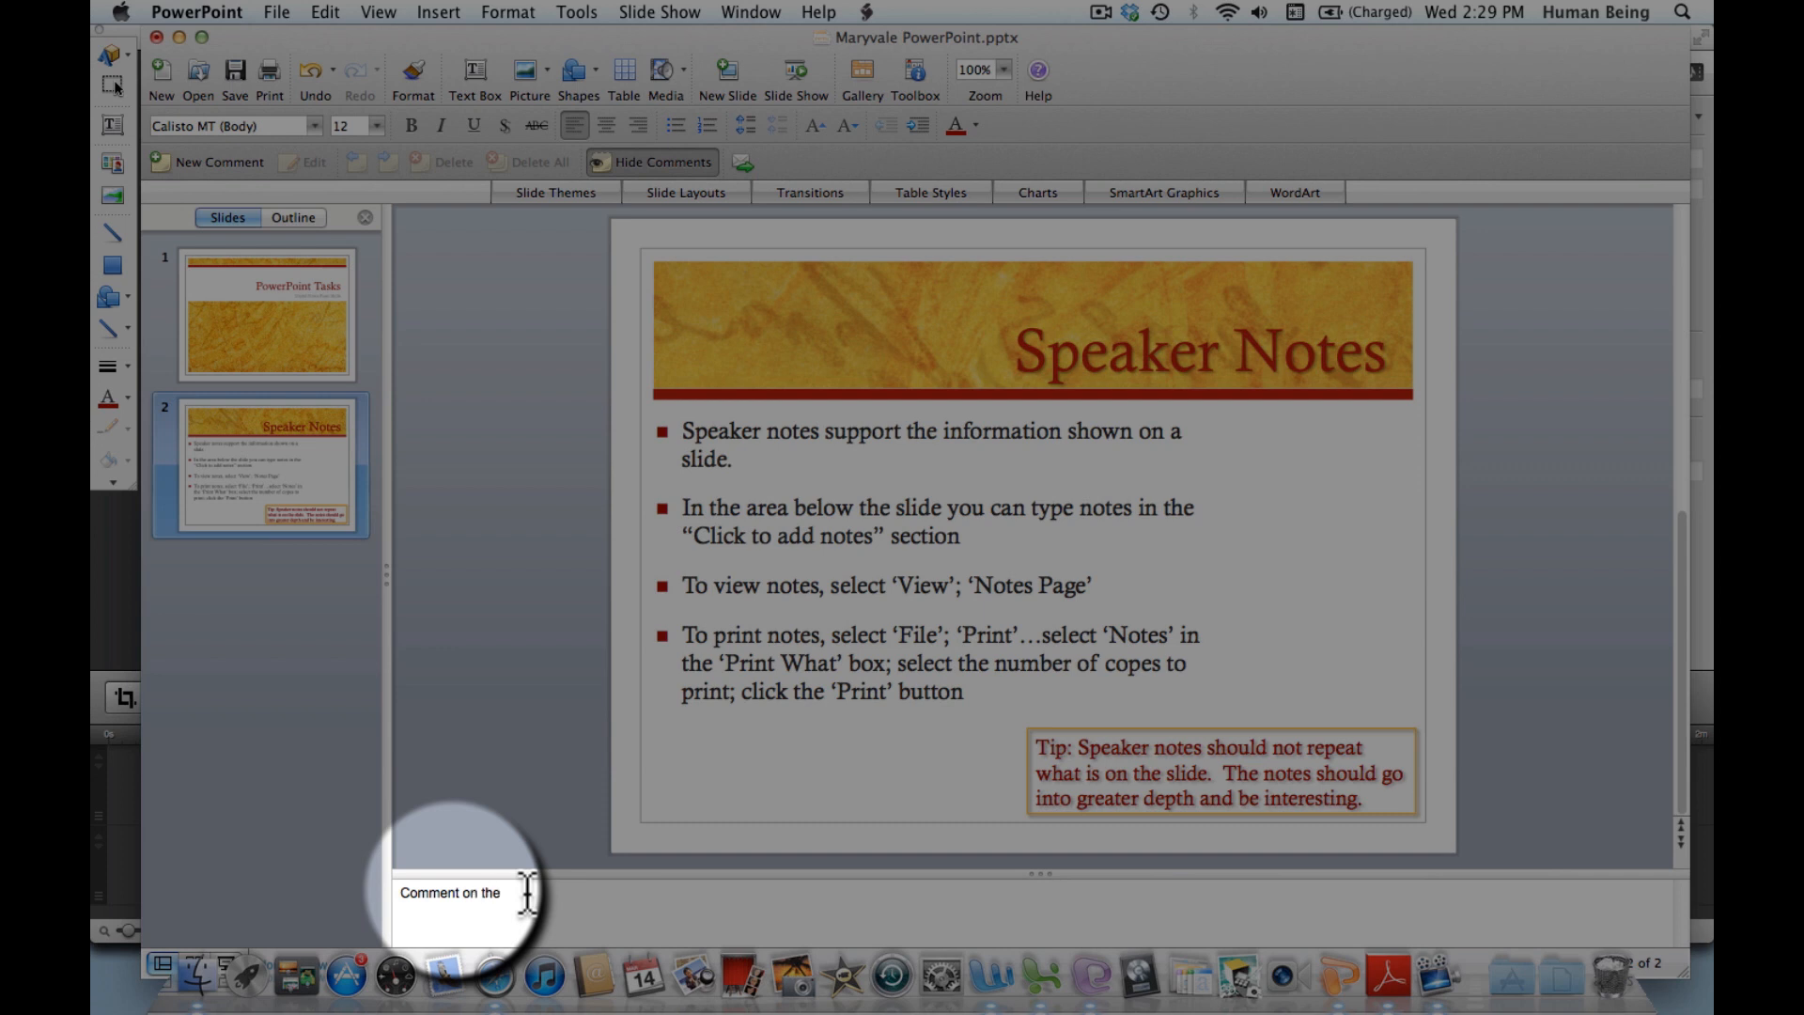
text(slide…)
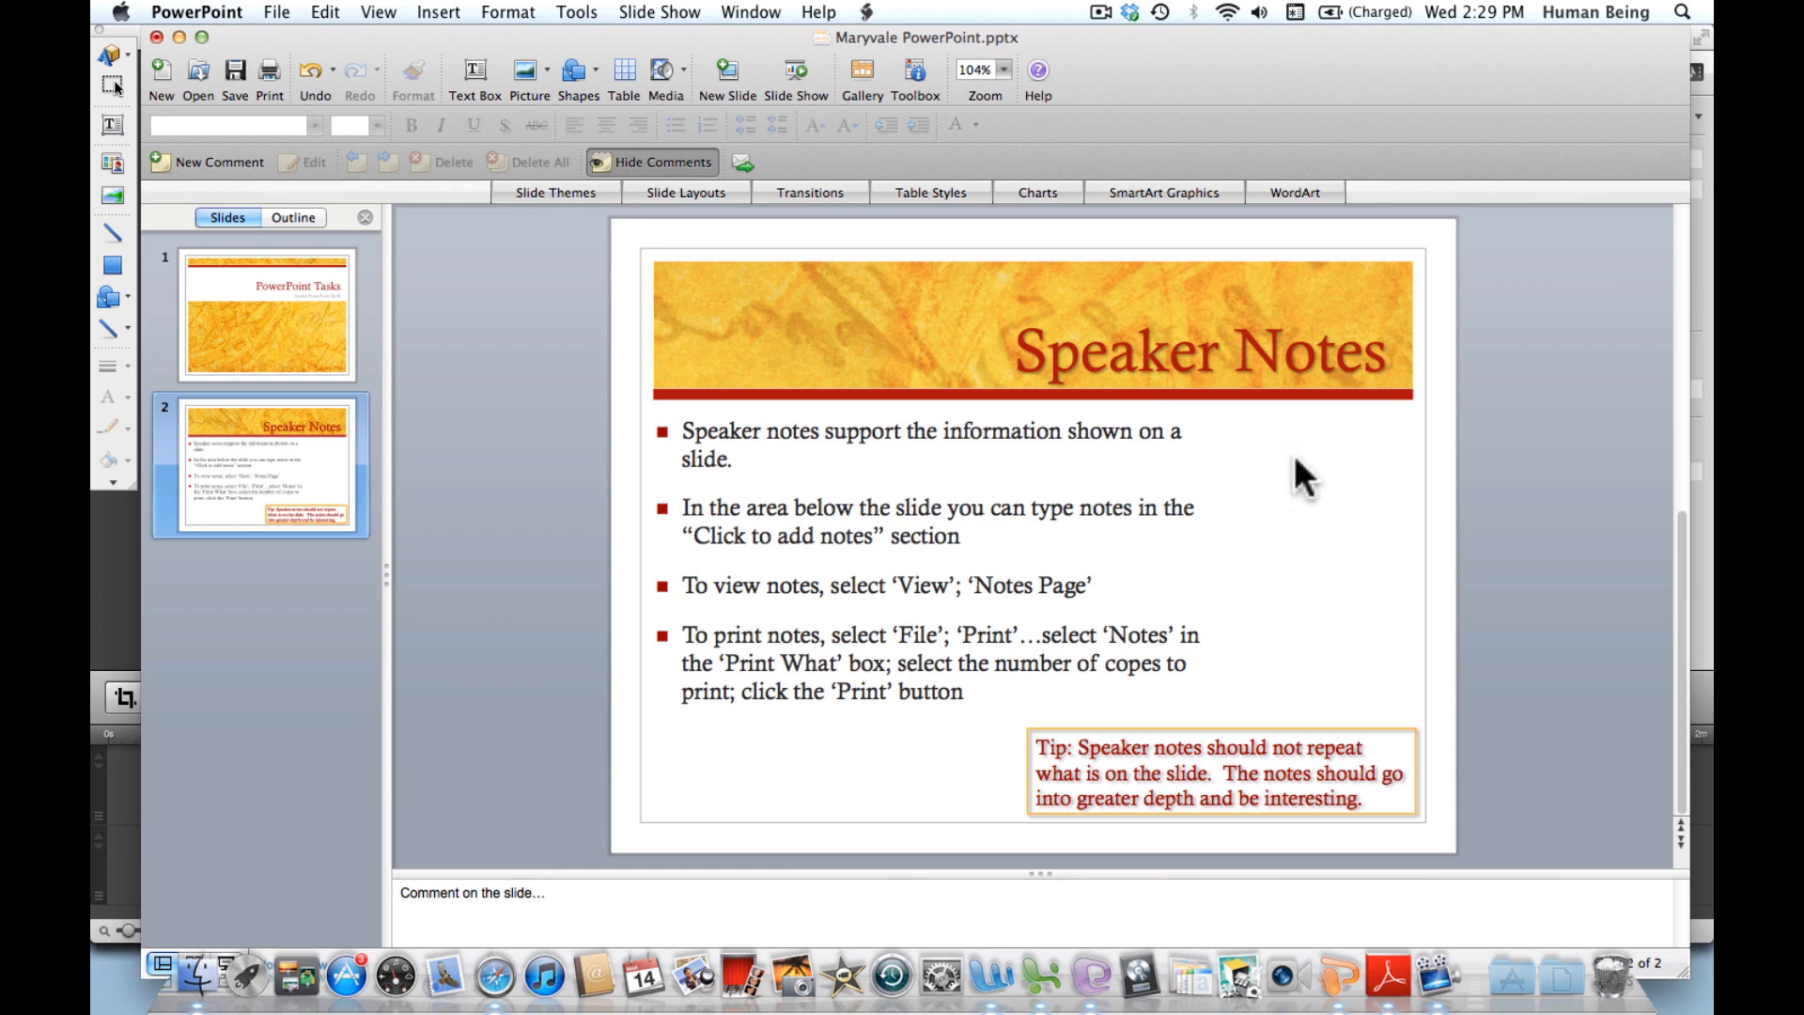
mouse_move(1075, 396)
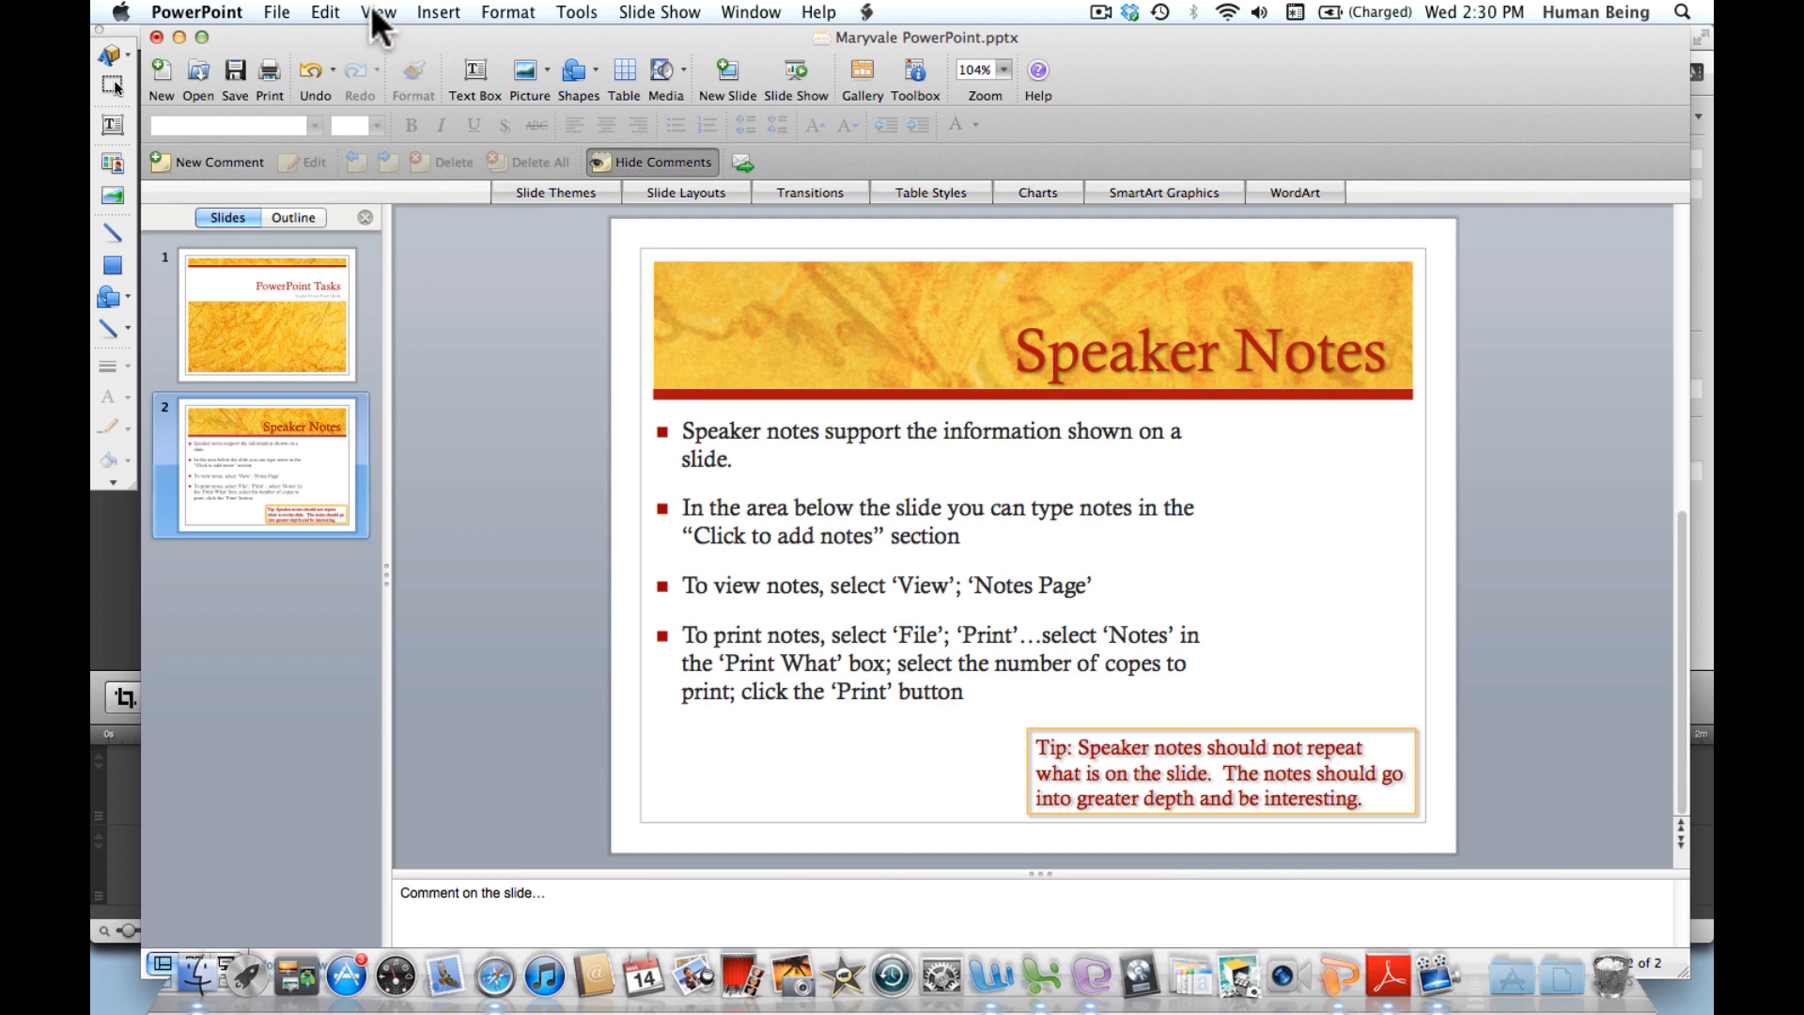
click(378, 11)
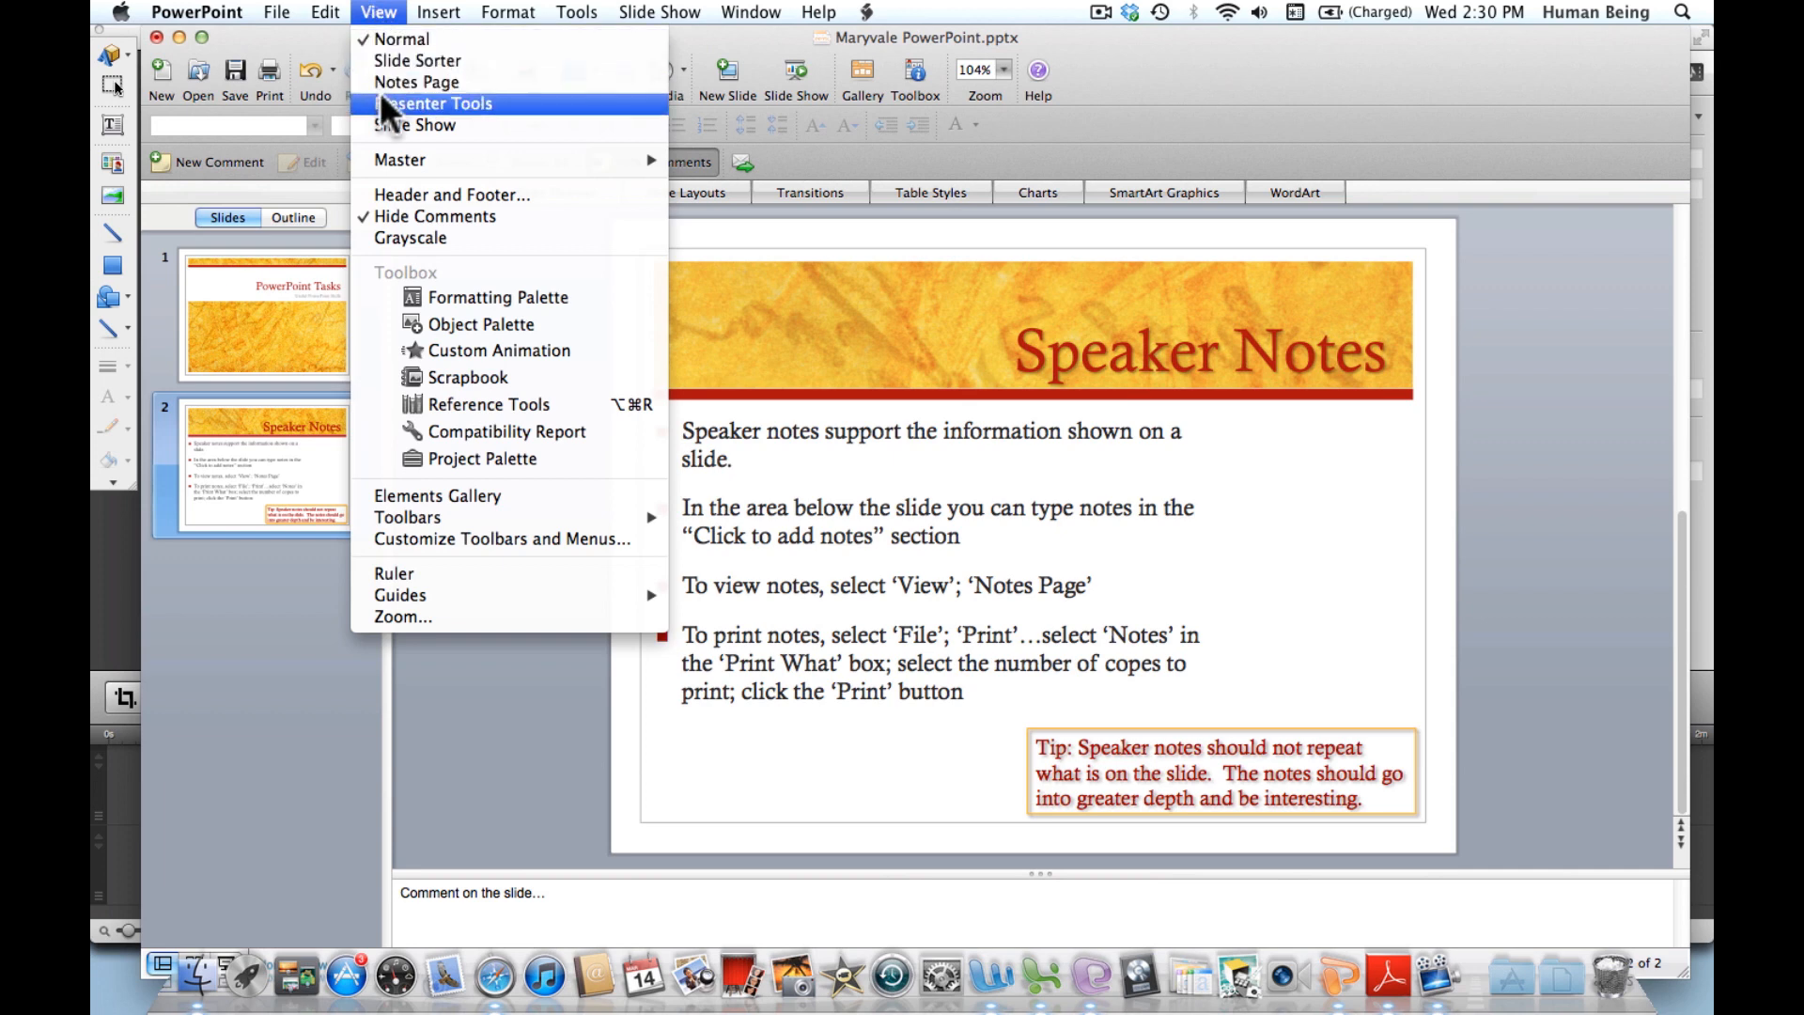
click(377, 11)
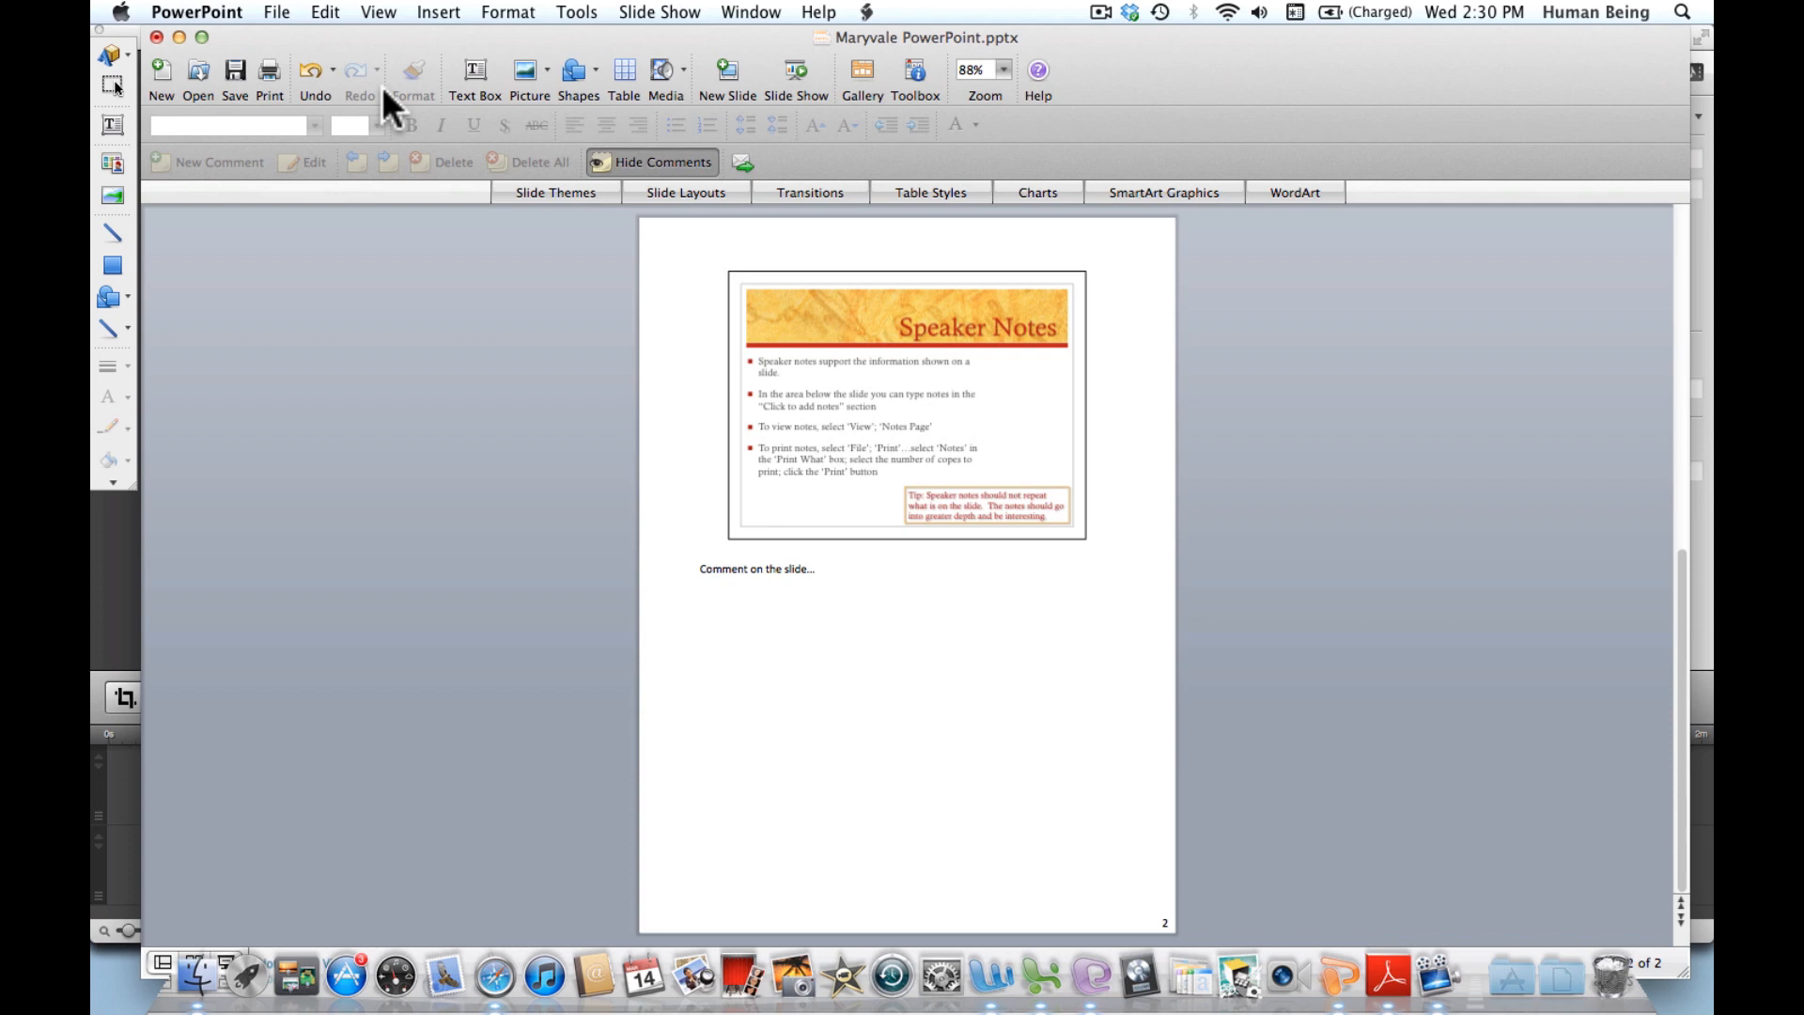
click(378, 13)
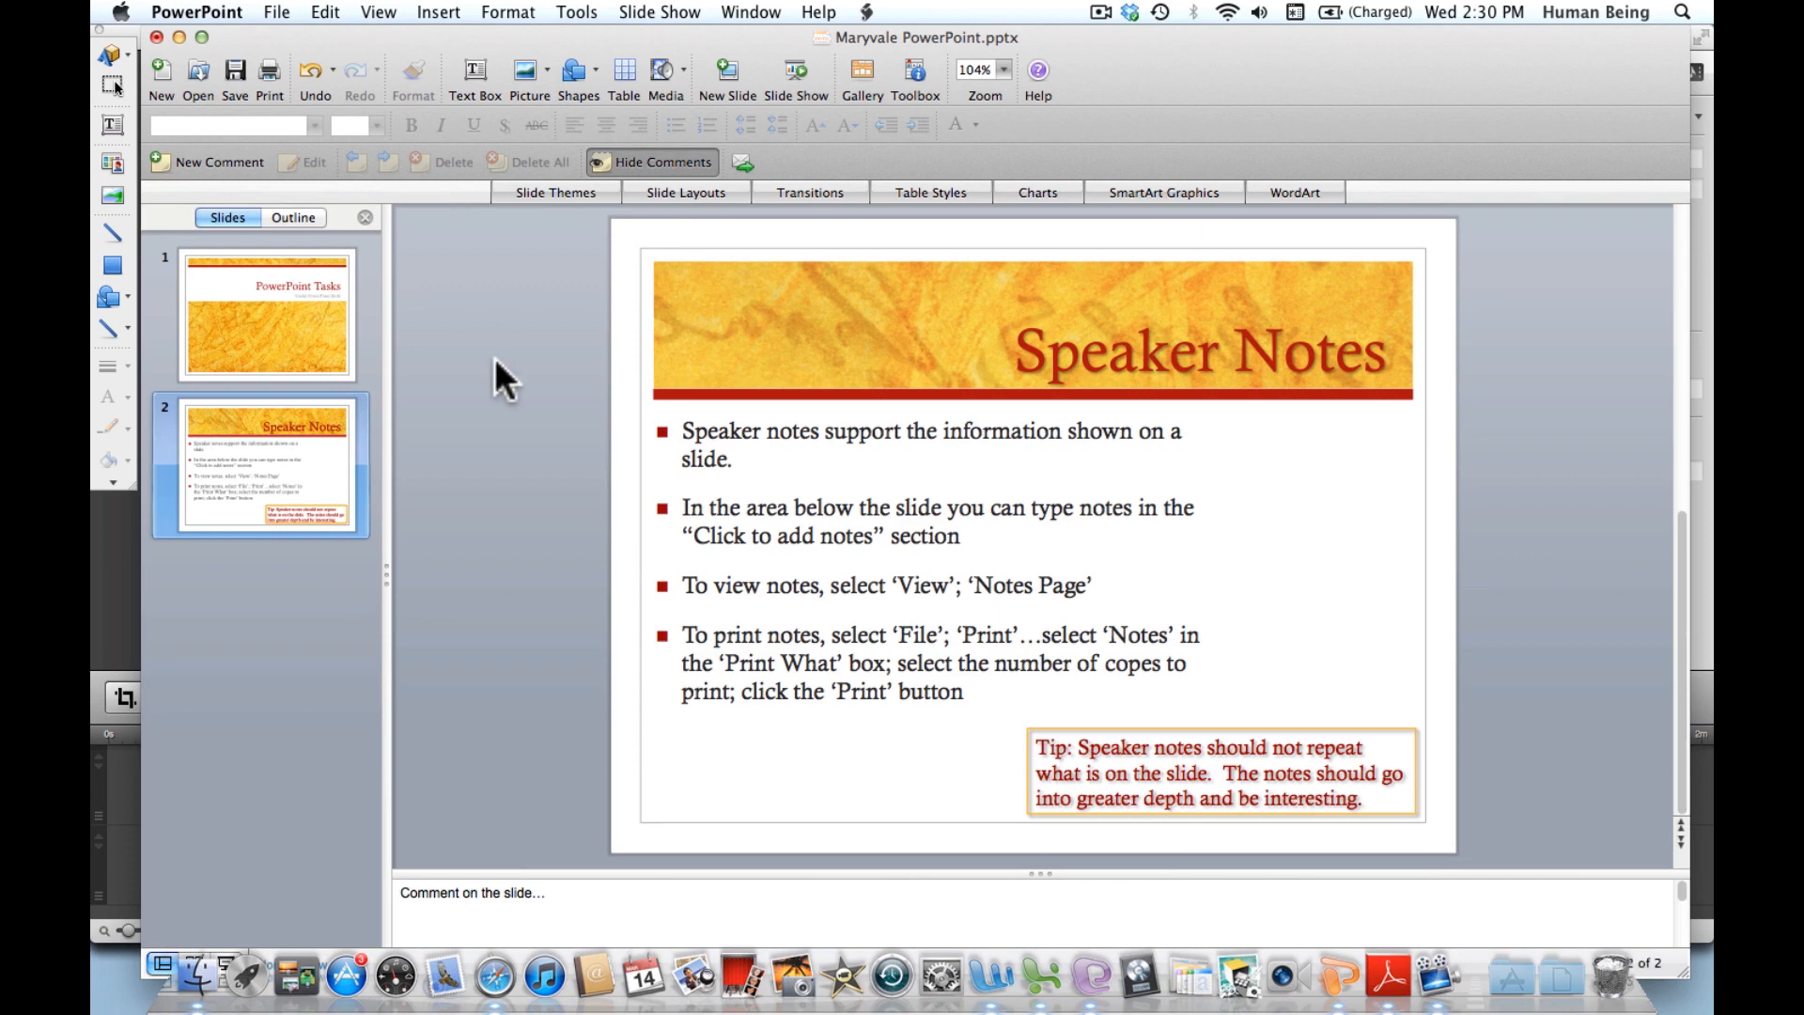
mouse_move(443, 265)
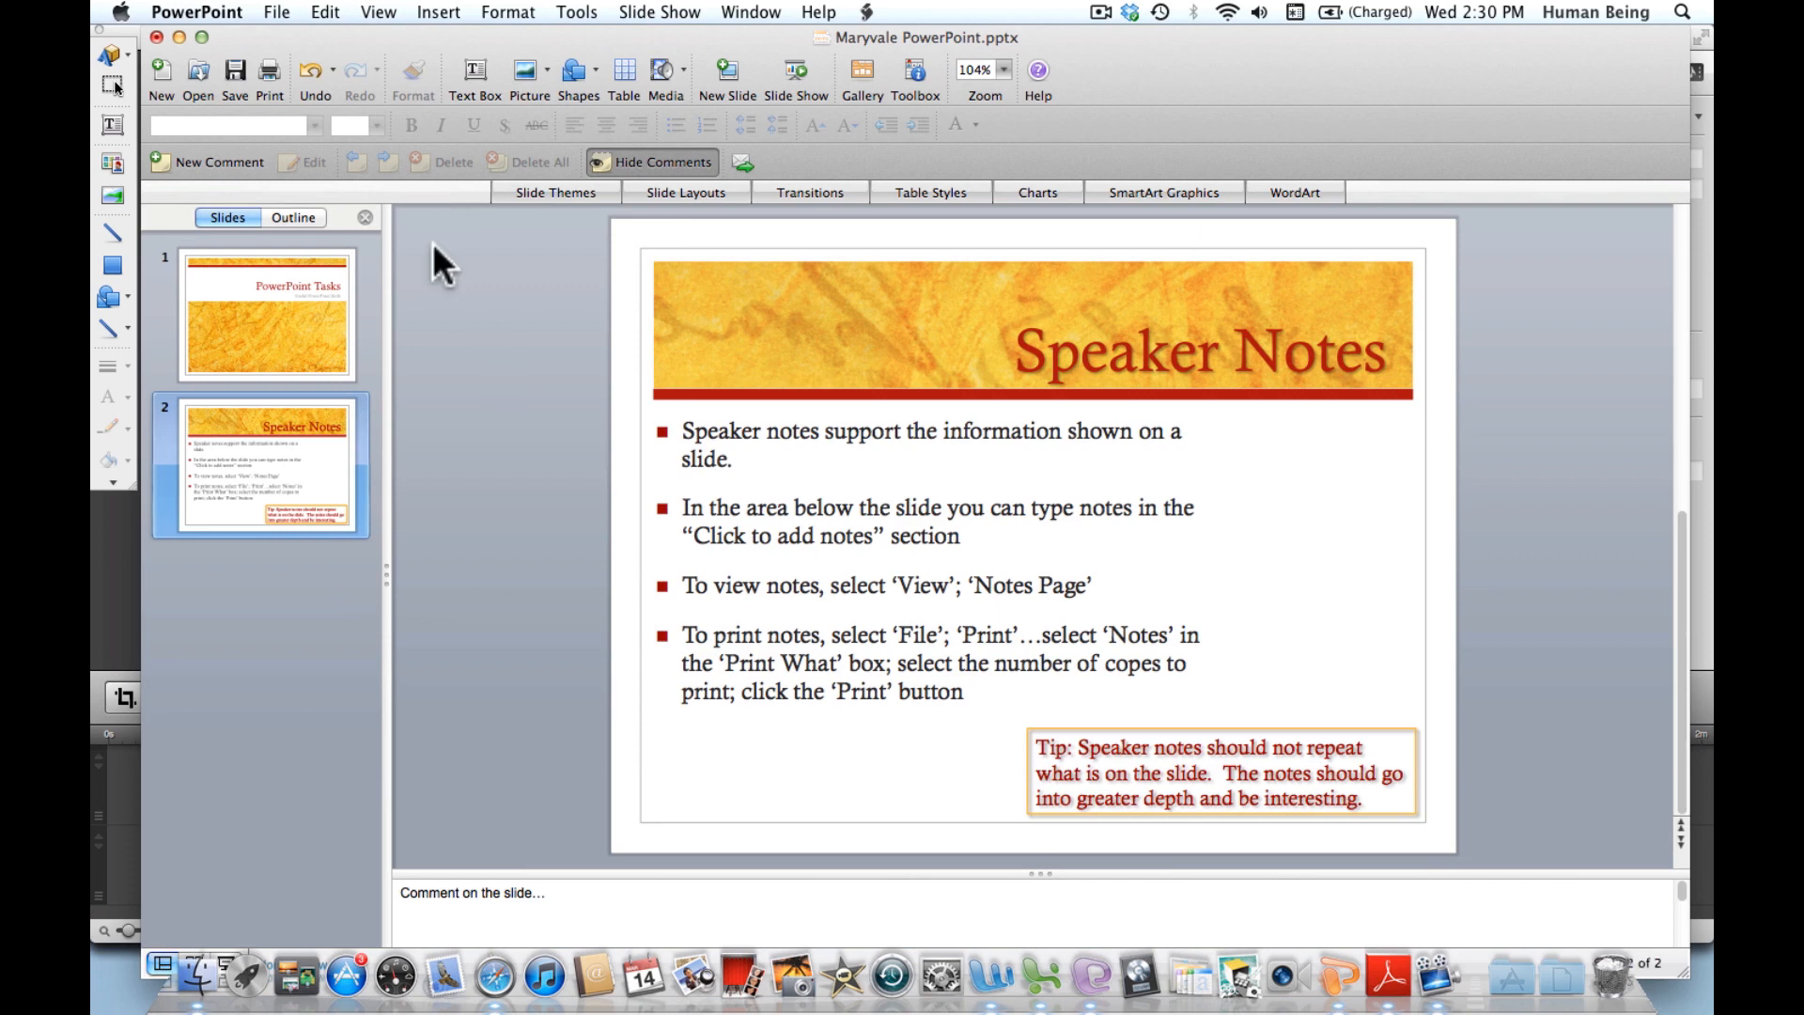
mouse_move(276, 23)
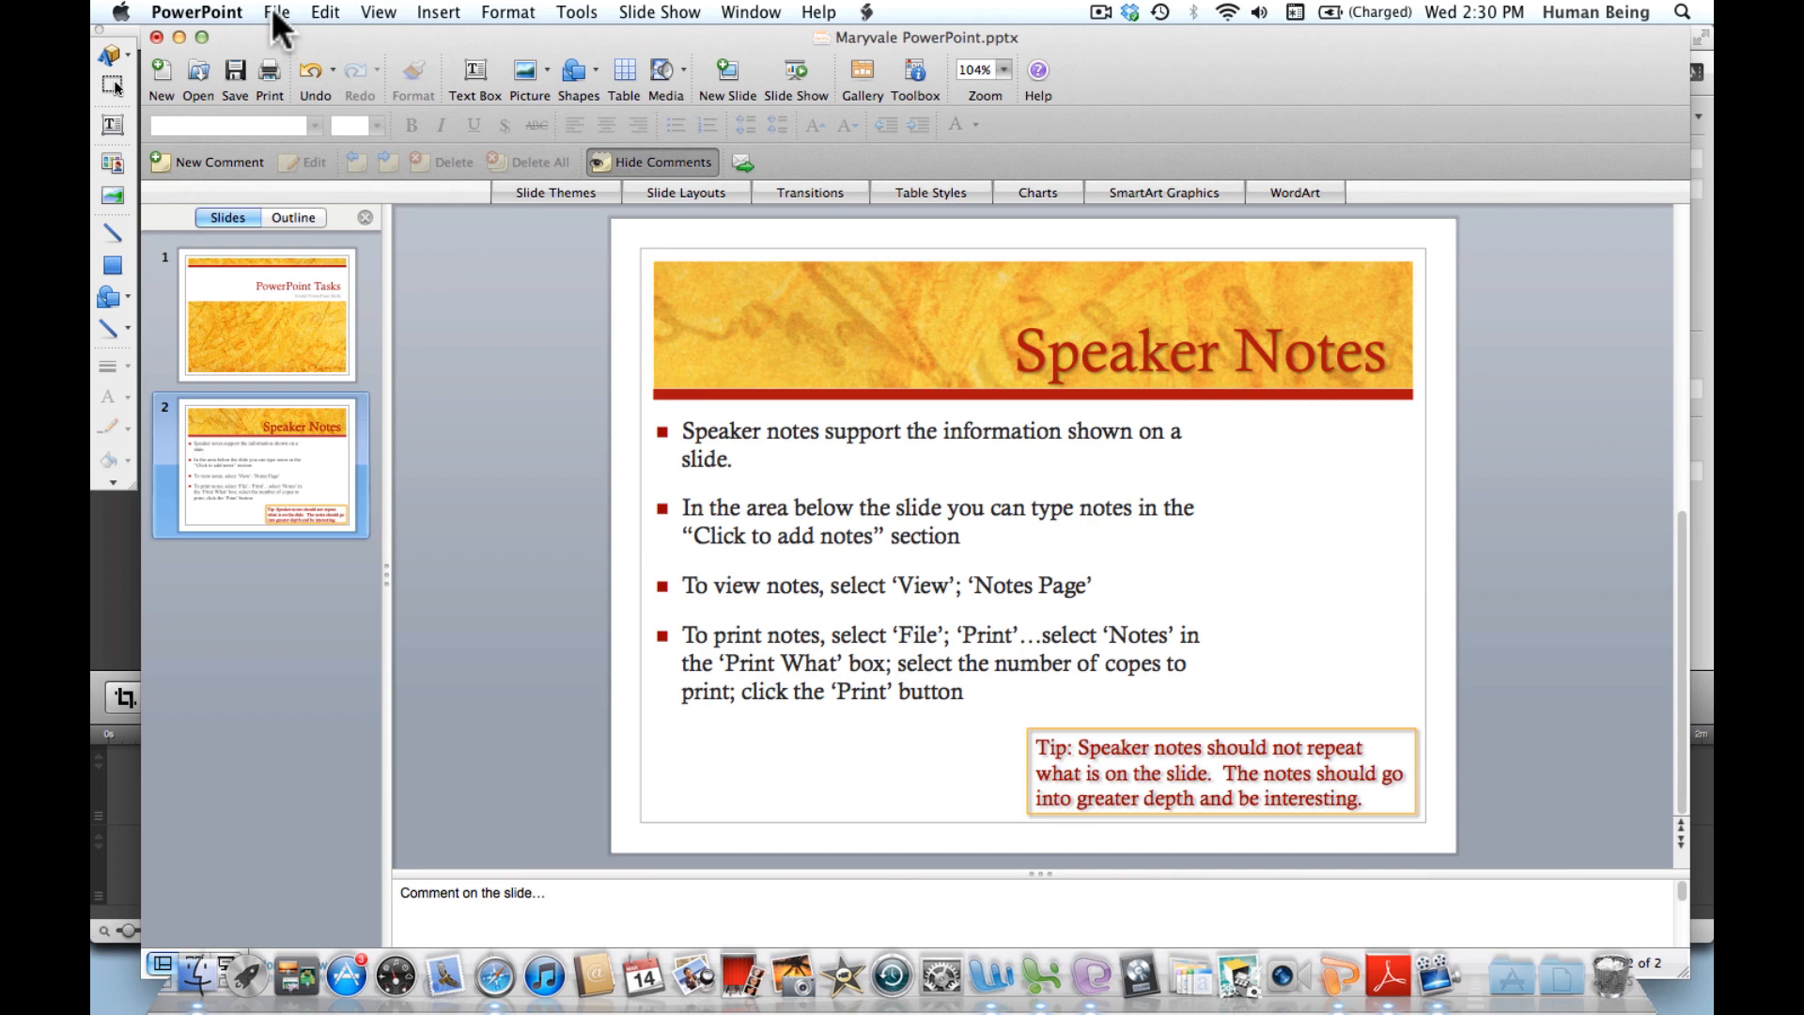
- Bring up the File menu with its print and save commands
click(276, 11)
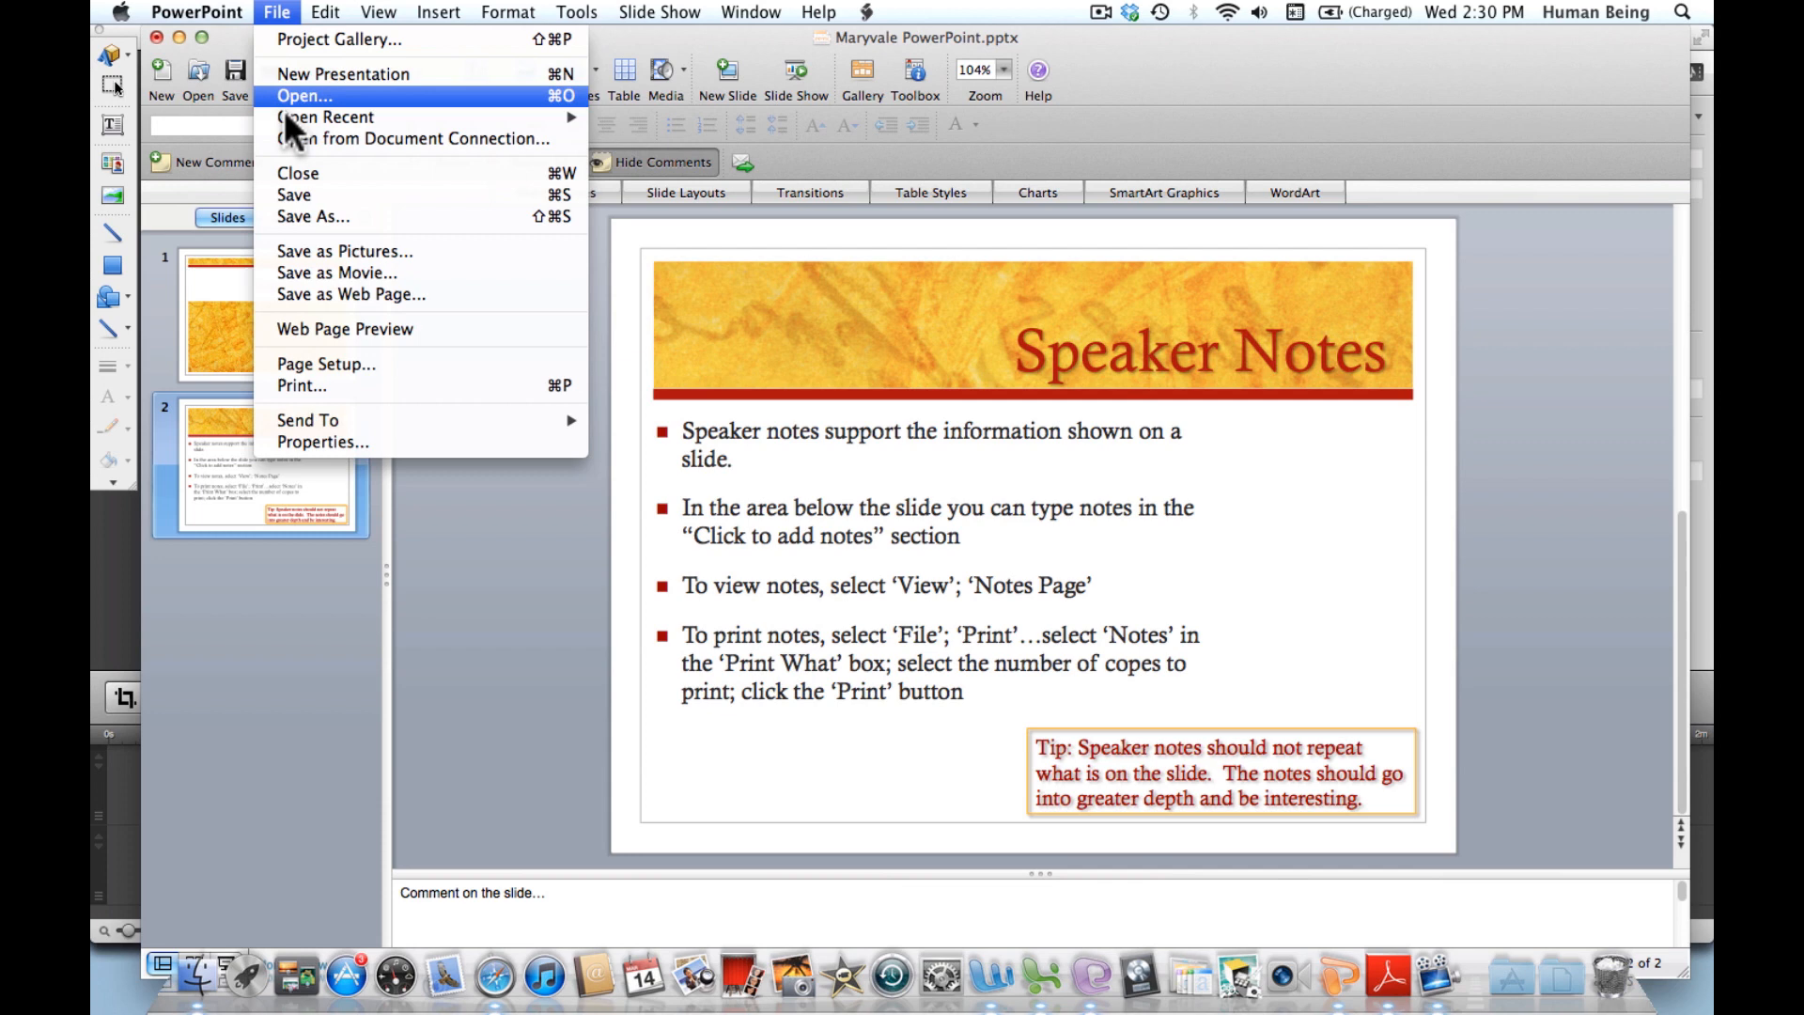
- In the Print dialog, choose Notes as what to print instead of slides
click(301, 385)
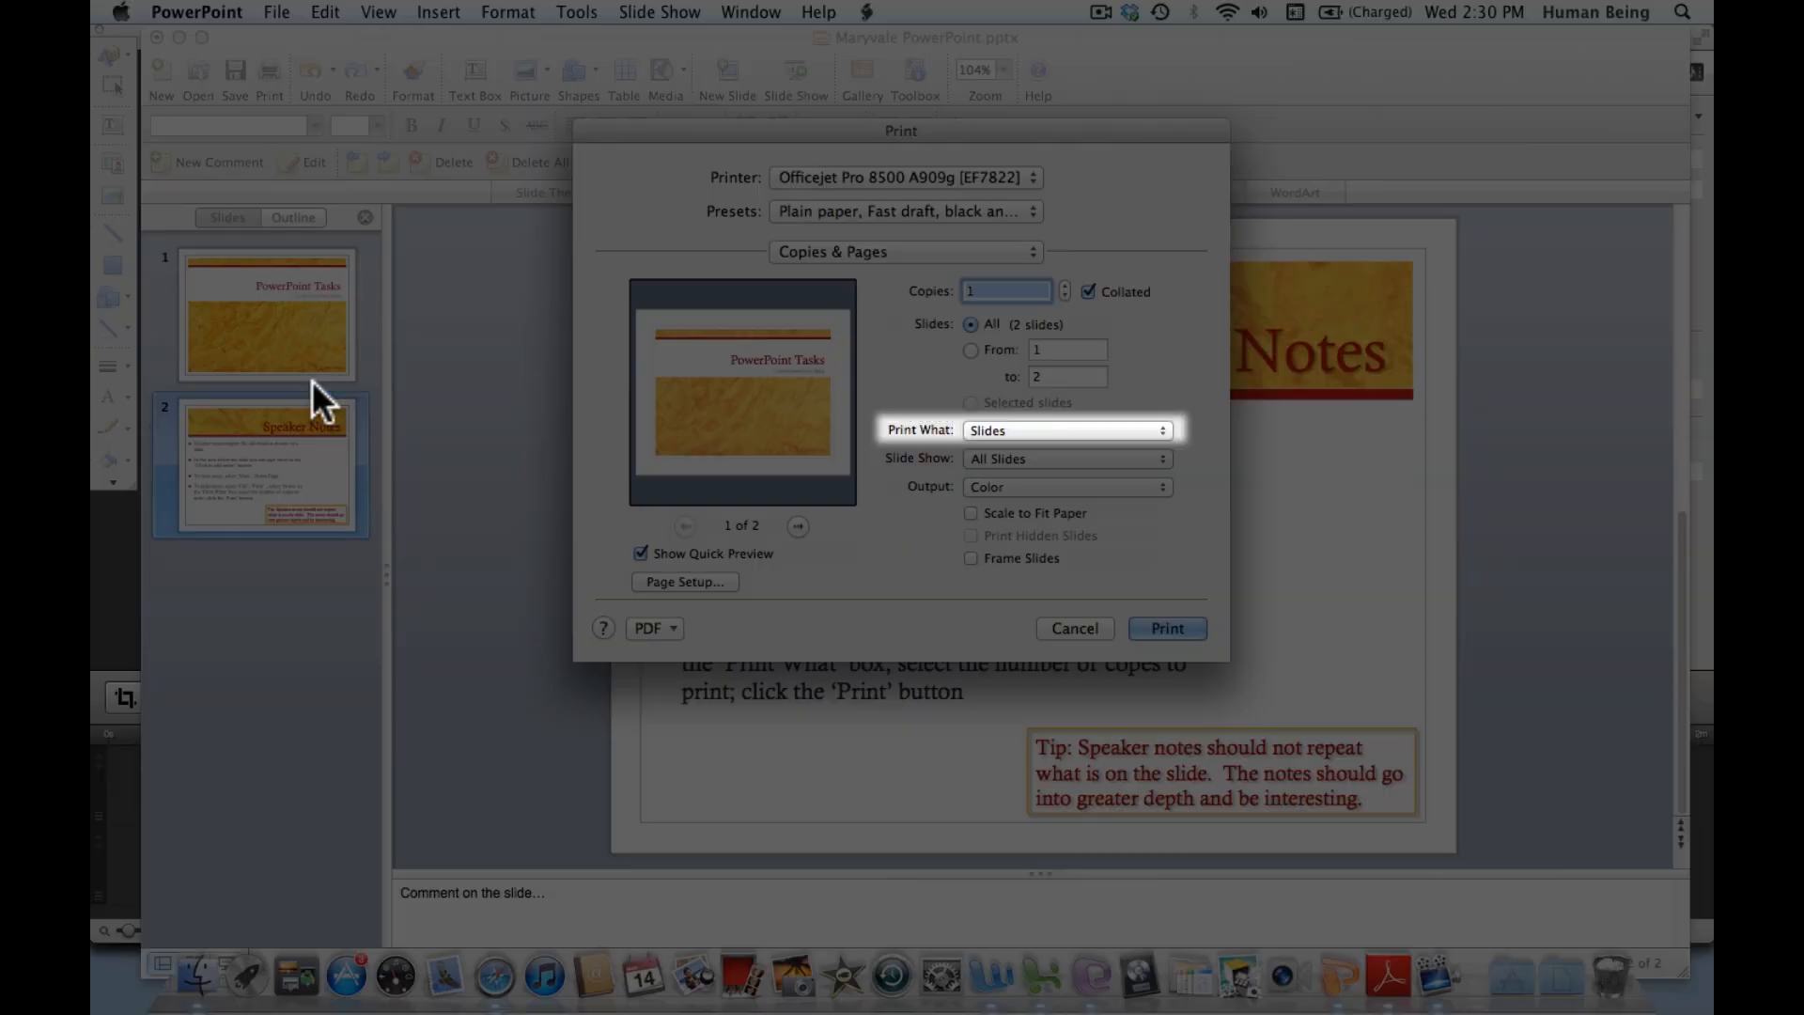
mouse_move(1164, 480)
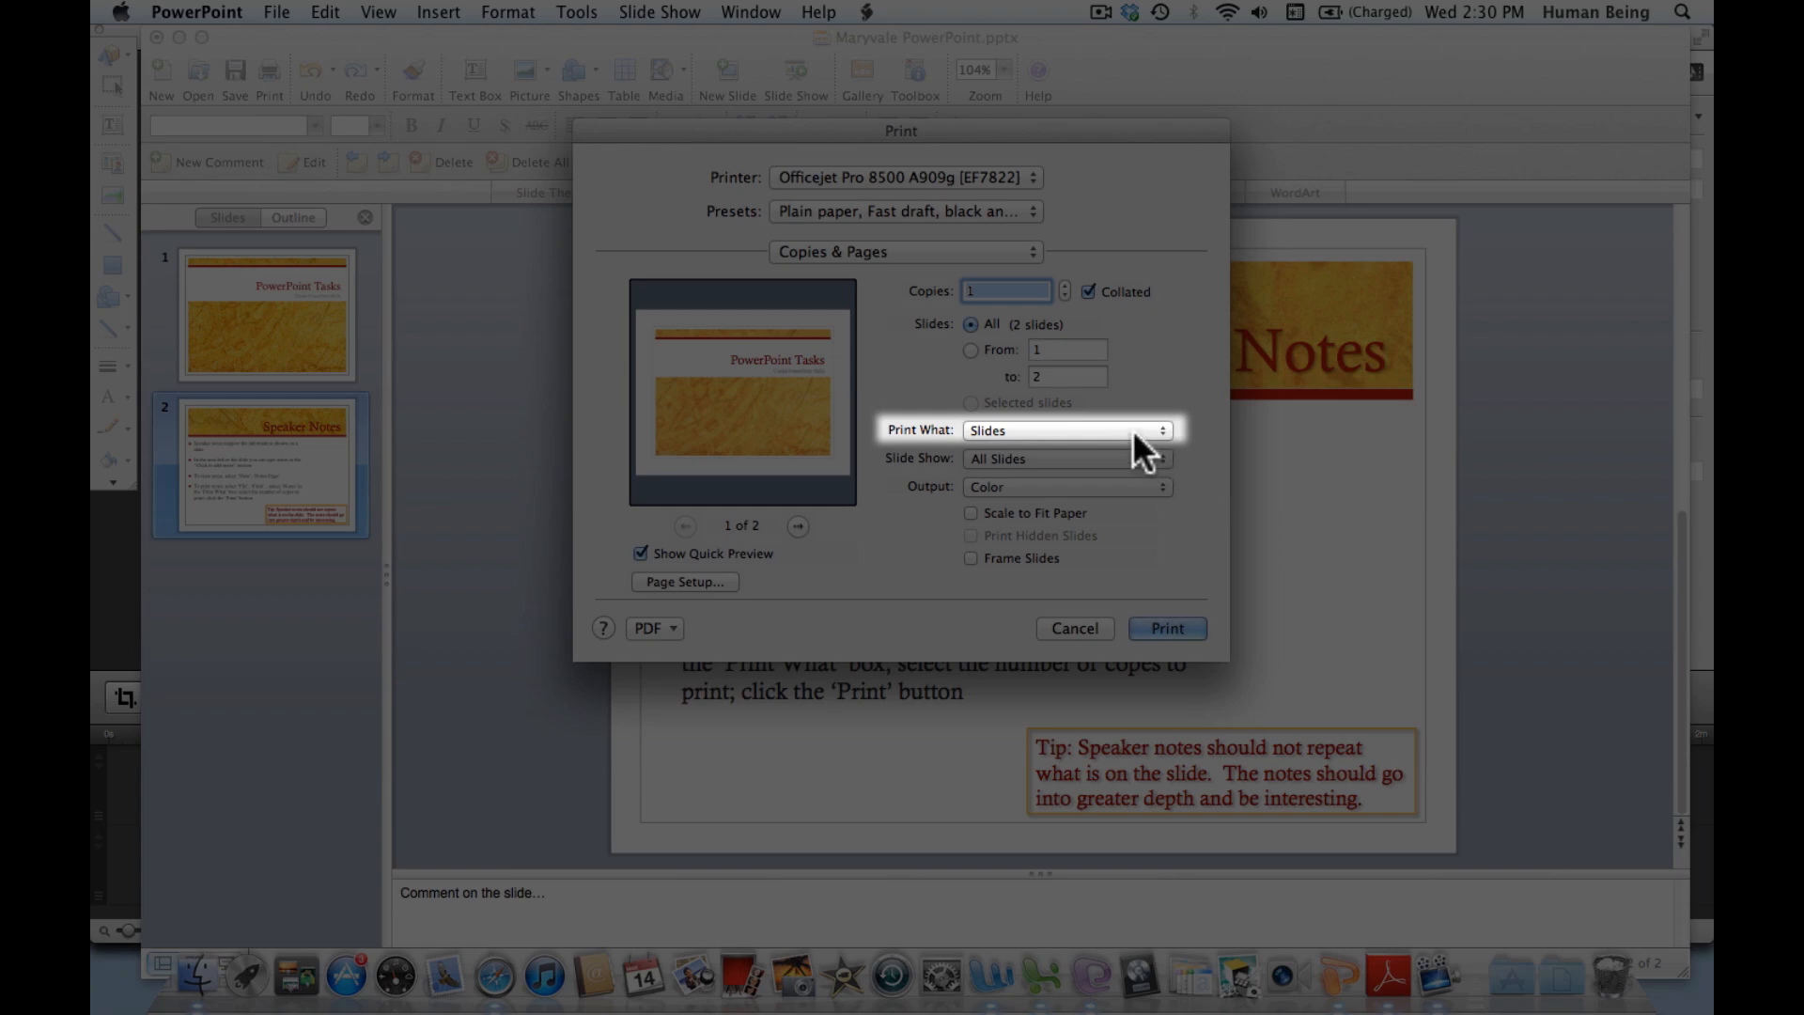
click(1063, 429)
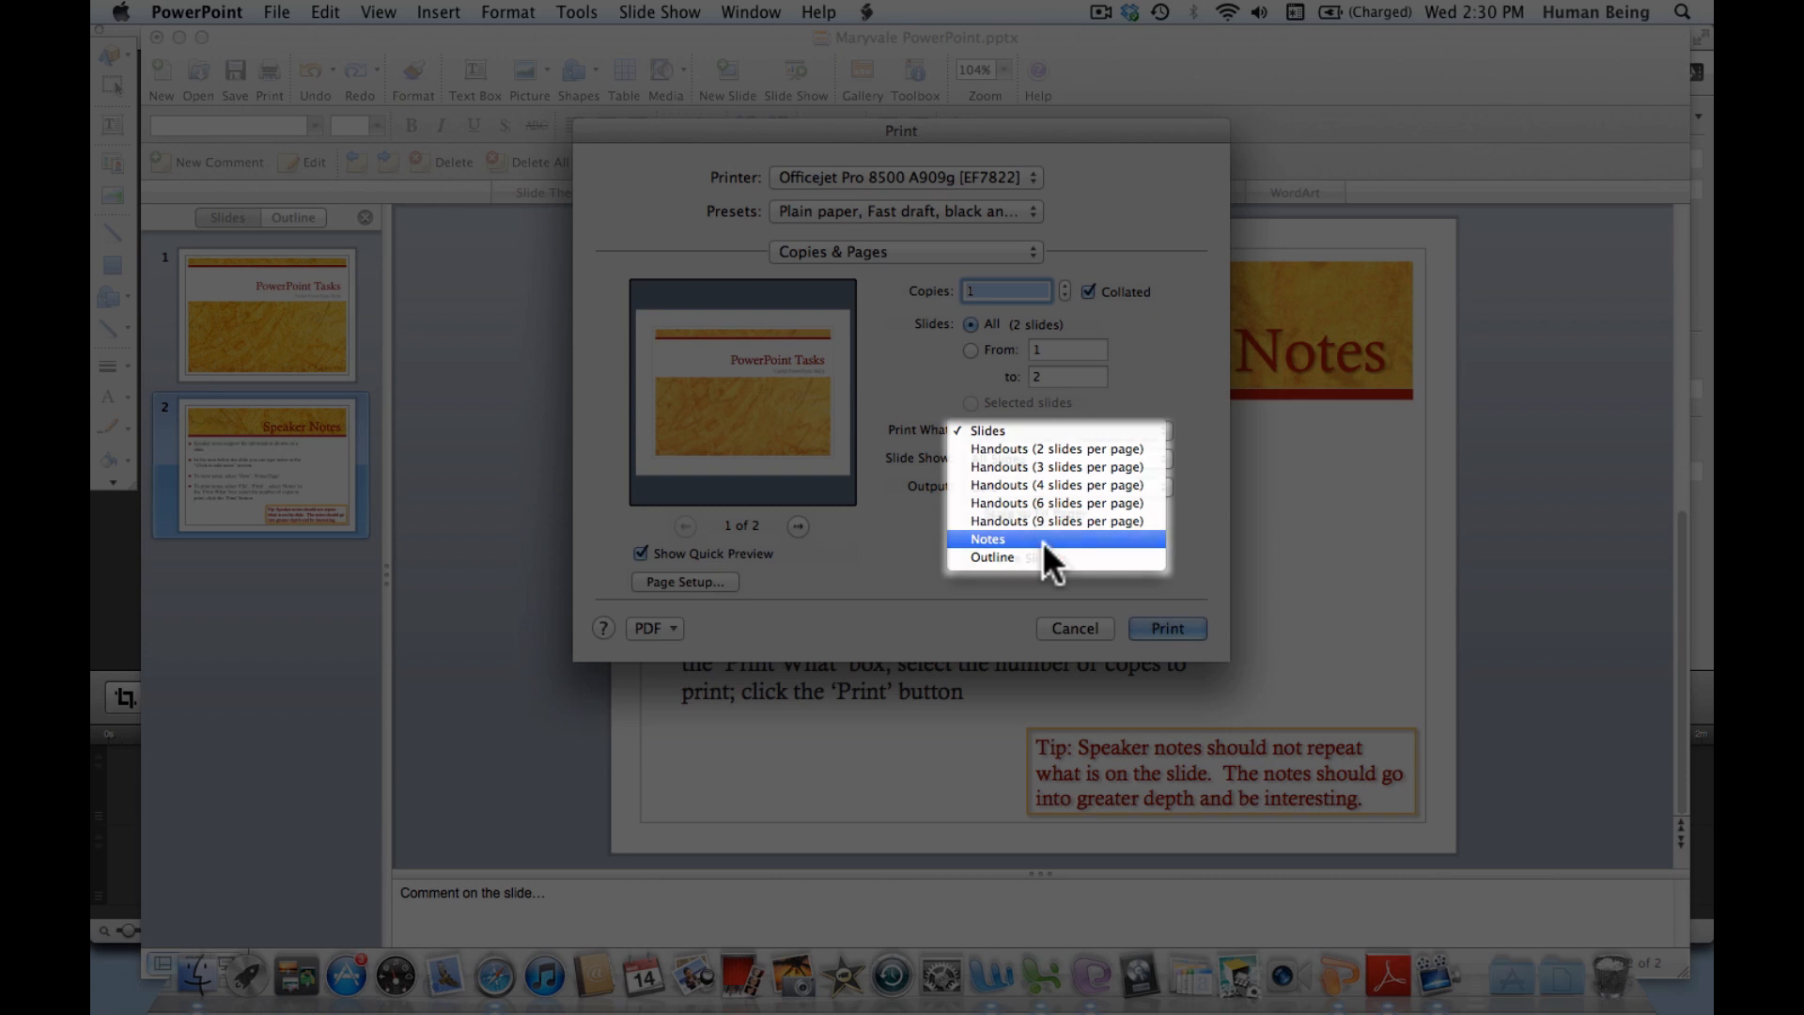
click(986, 539)
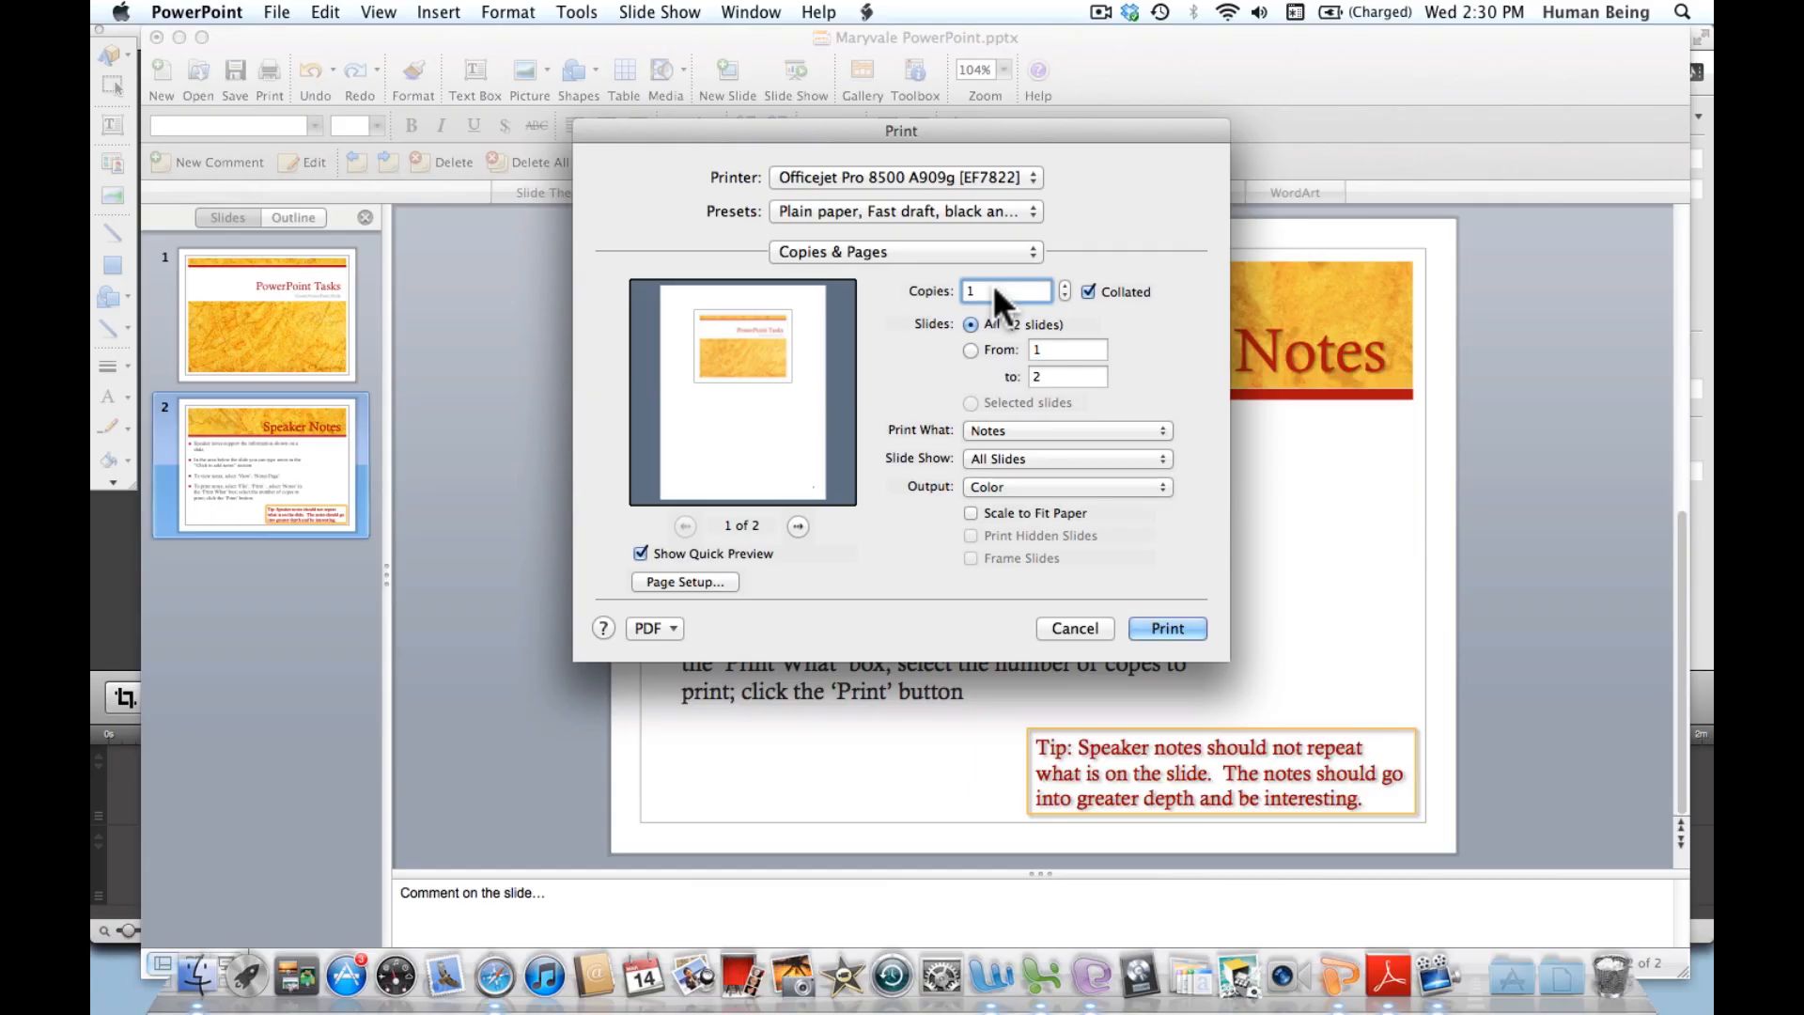
- Print 2 copies of the notes pages and return to the slide
click(1003, 291)
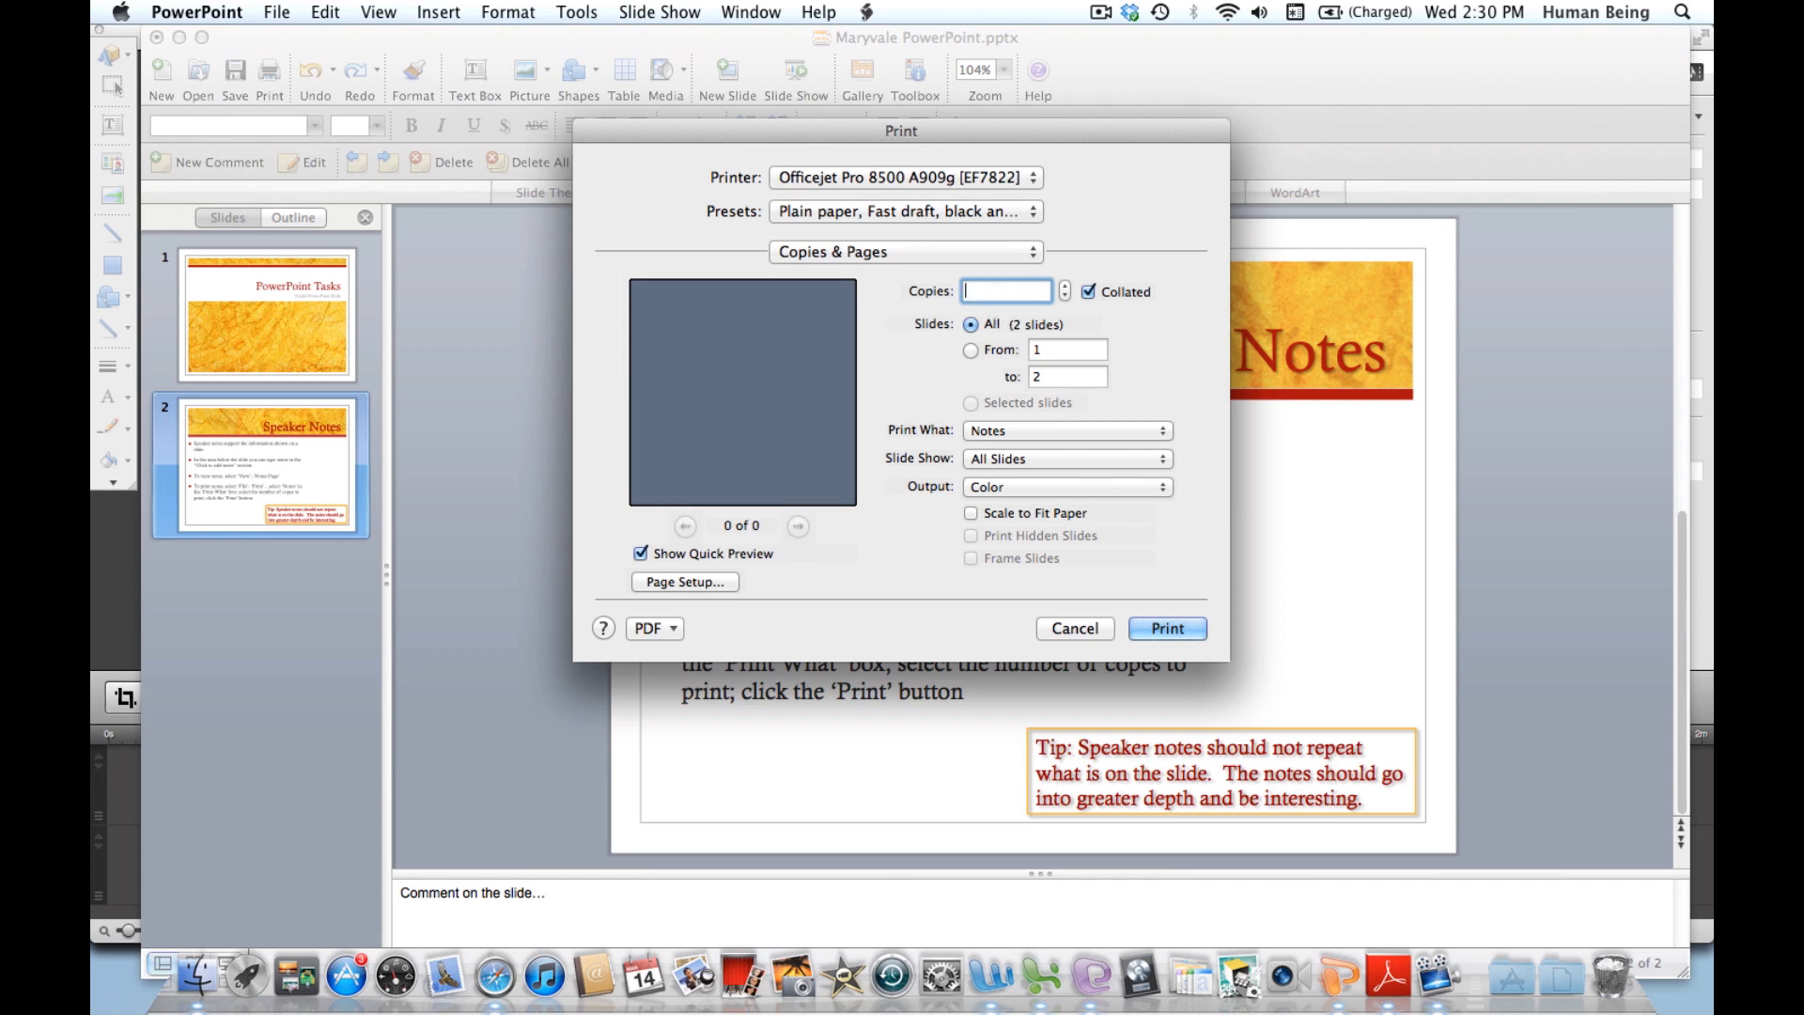
text(2)
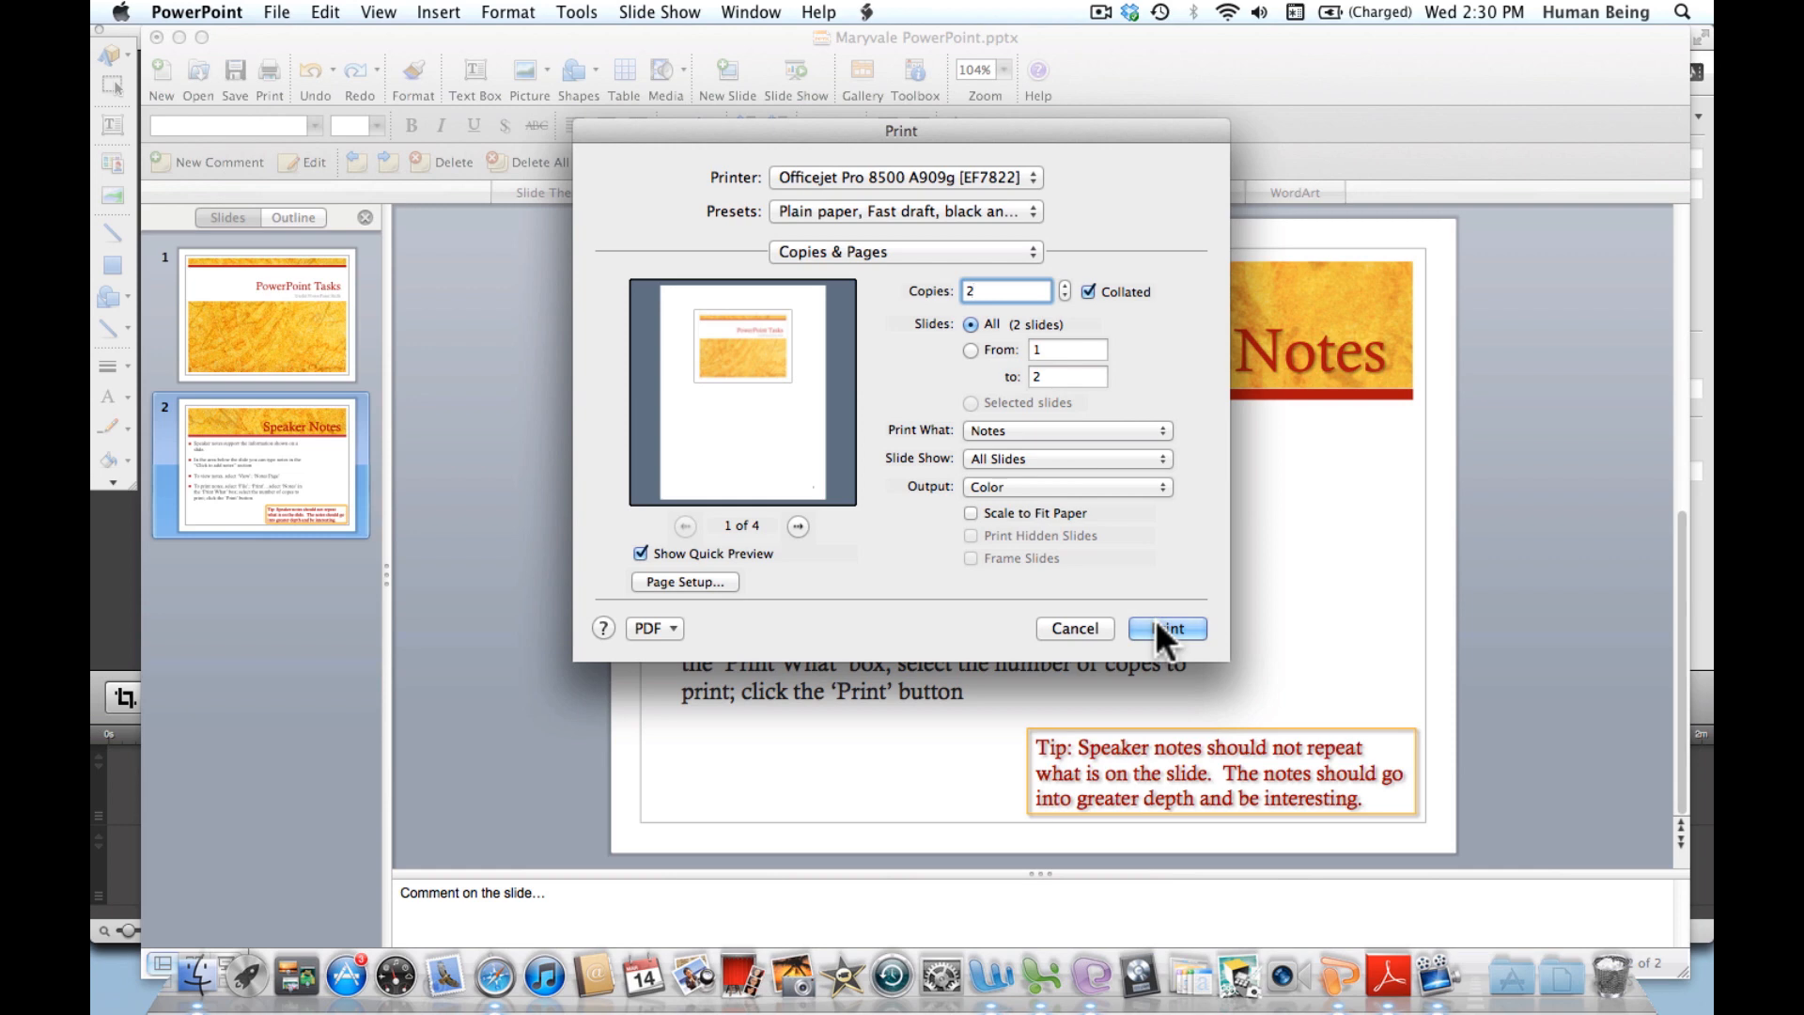
click(1165, 627)
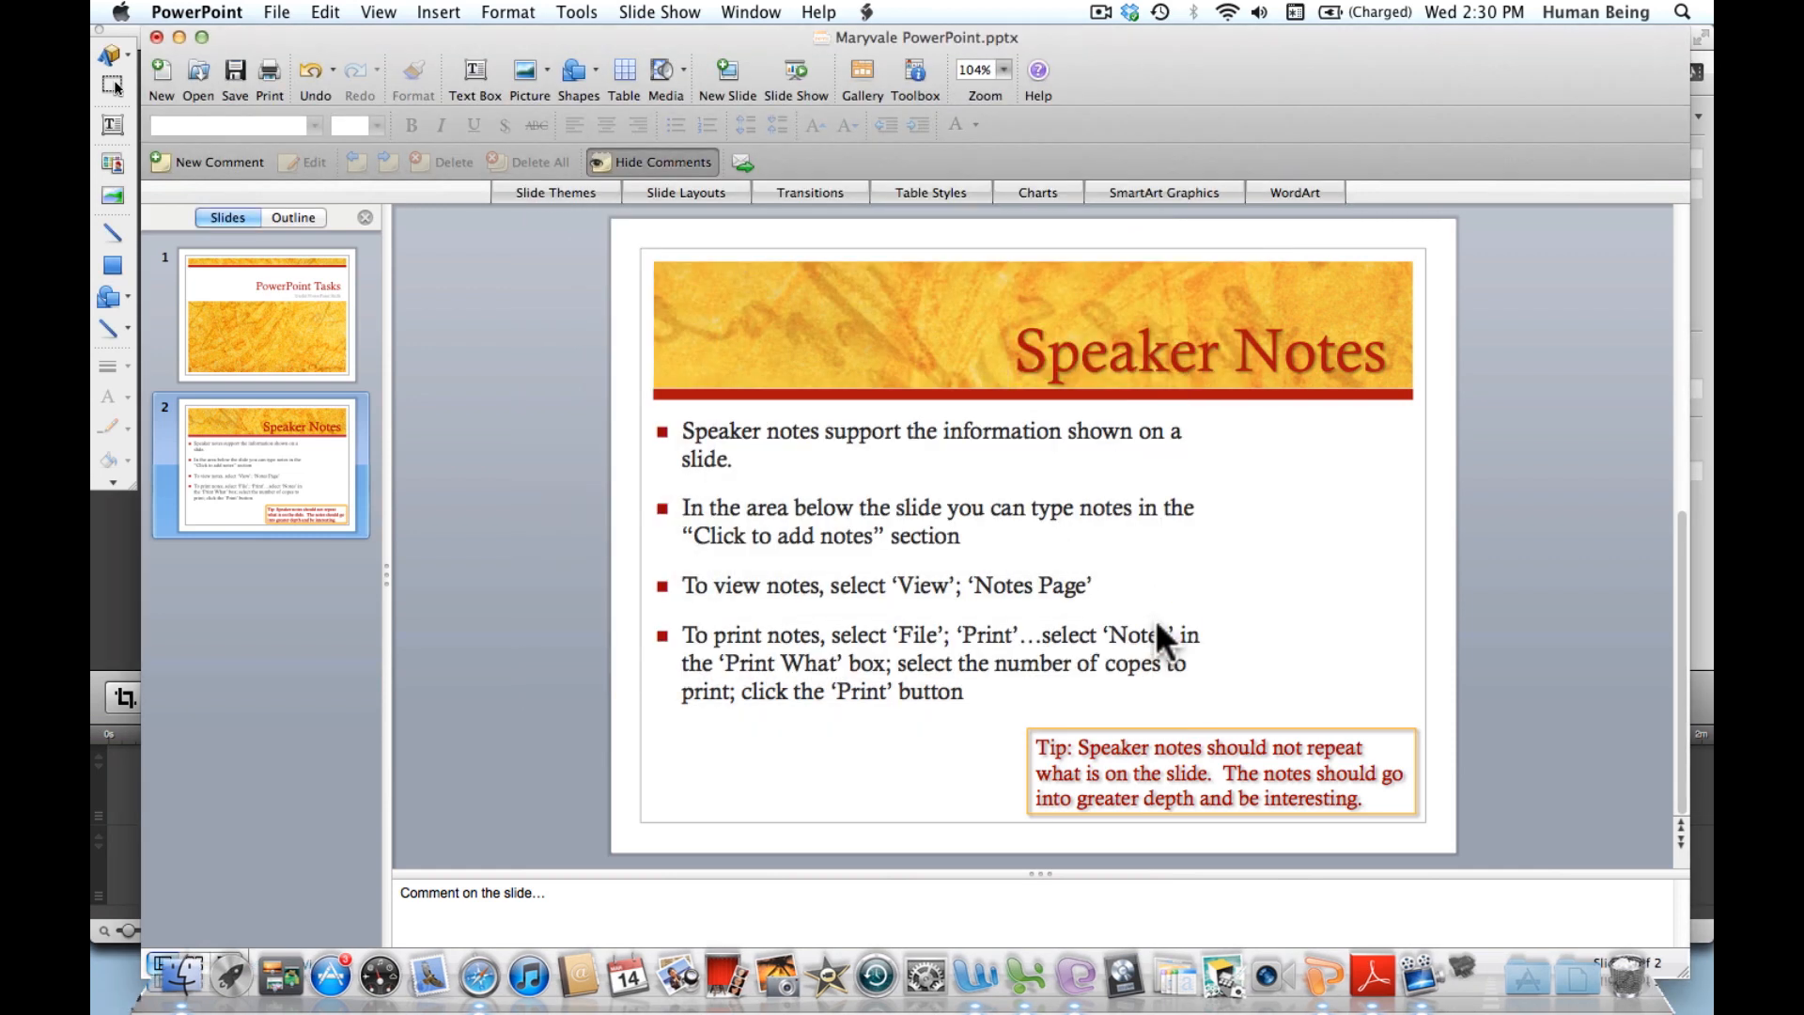